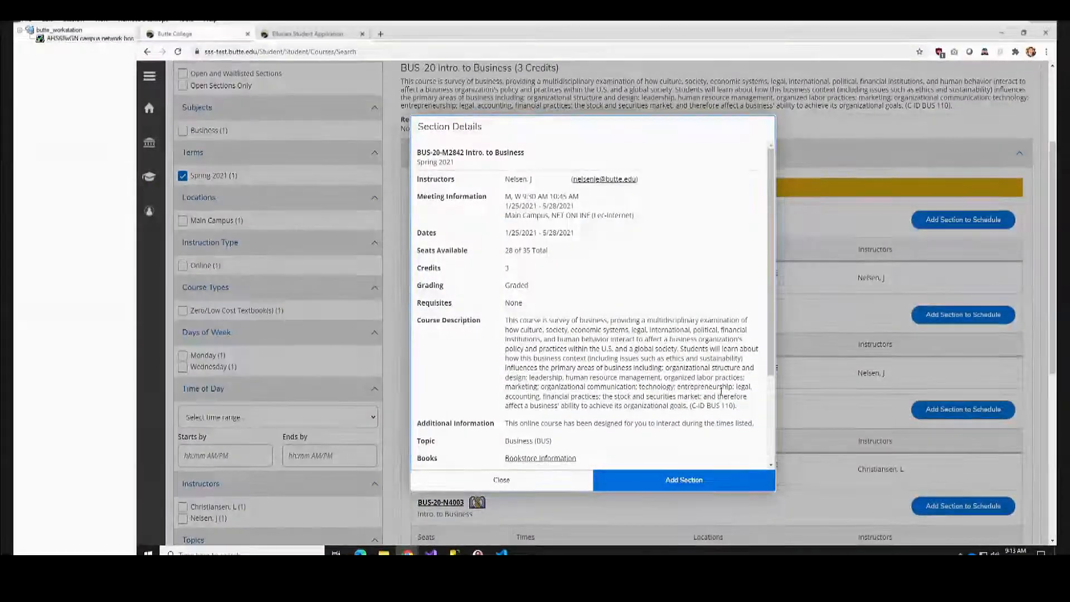
Close the BUS 20 Section Details dialog and return to the home page.
{"action": "scroll", "scroll_direction": "down", "scroll_amount": 3}
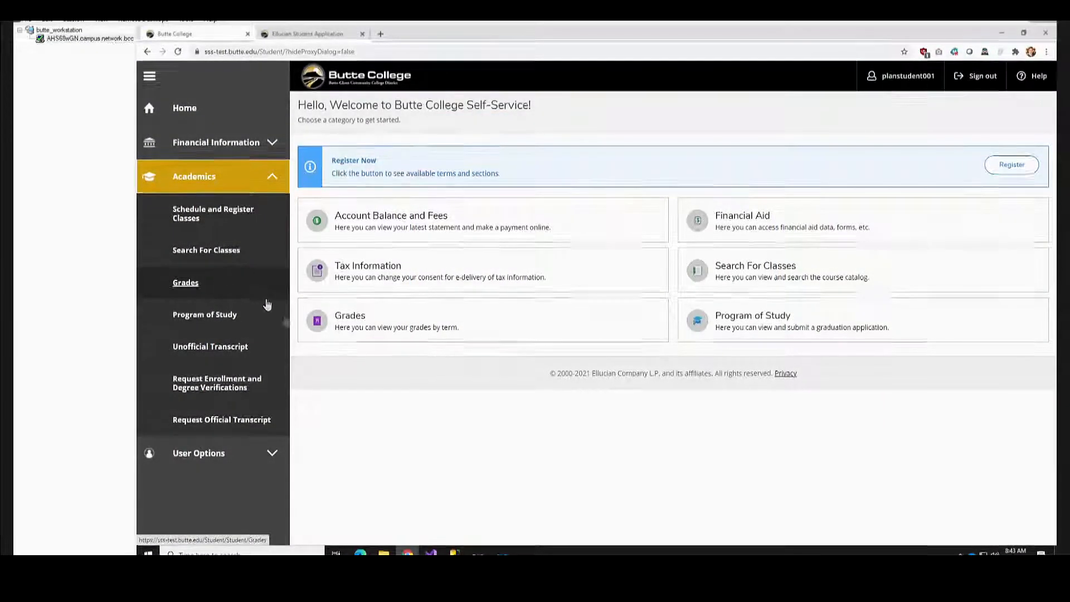
{"action": "left_click", "coordinate": [391, 215]}
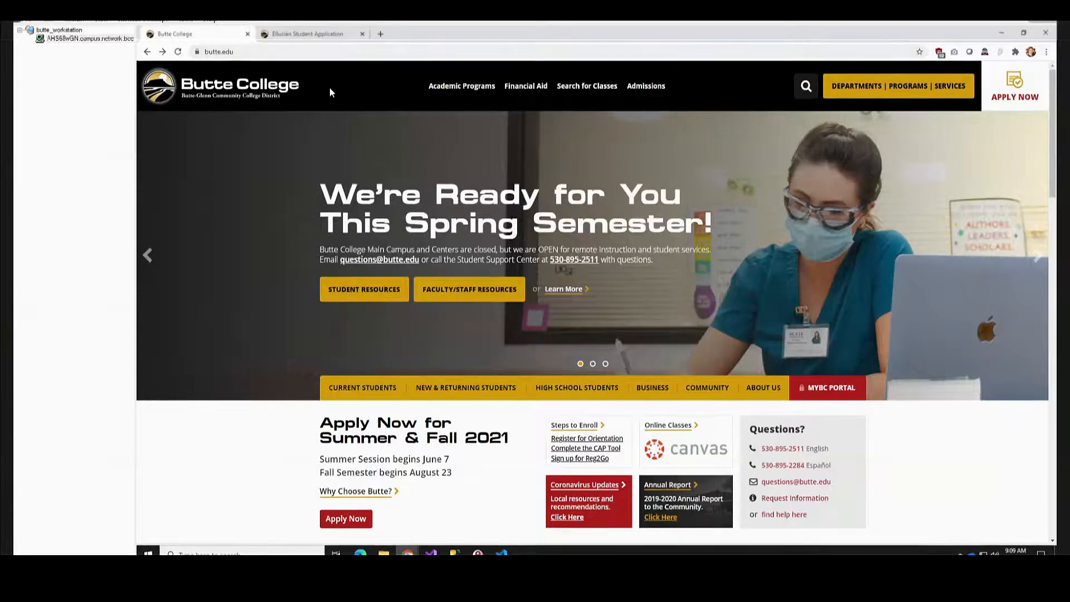
Go from butte.edu's MyBC Portal to the Self Service login form with credentials entered.
{"action": "left_click", "coordinate": [830, 387]}
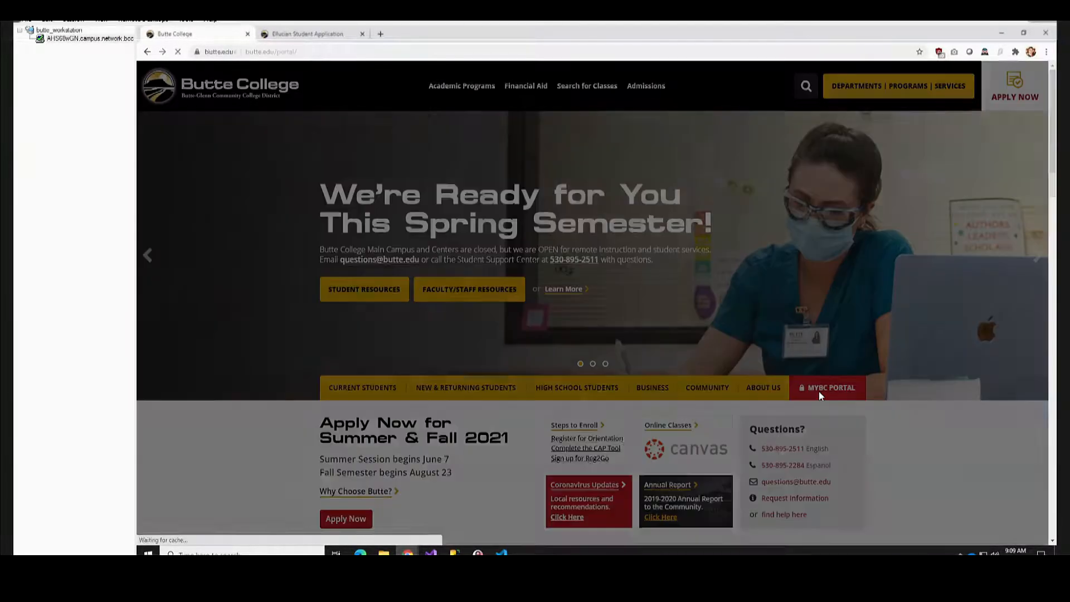
{"action": "left_click", "coordinate": [832, 388]}
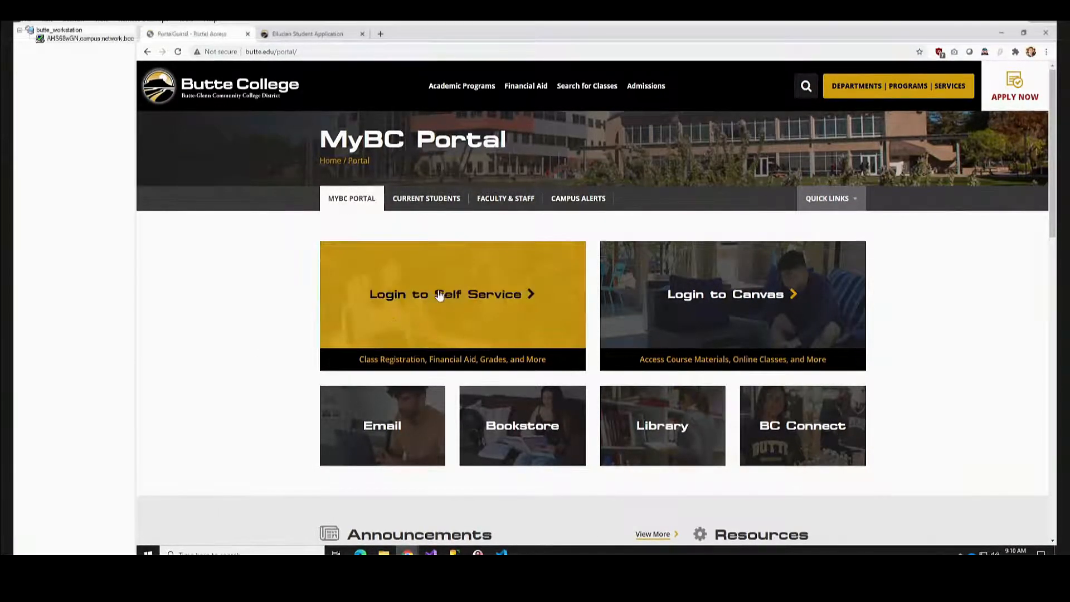
{"action": "left_click", "coordinate": [452, 294]}
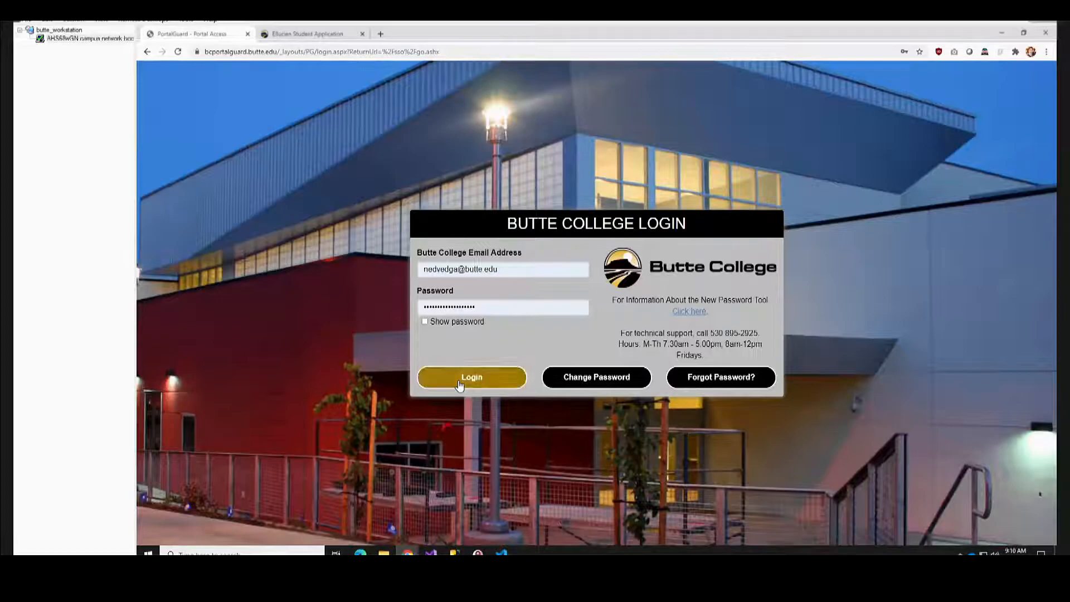
Sign in and open Academics > Search For Classes to show the Advanced Search form.
{"action": "left_click", "coordinate": [471, 377]}
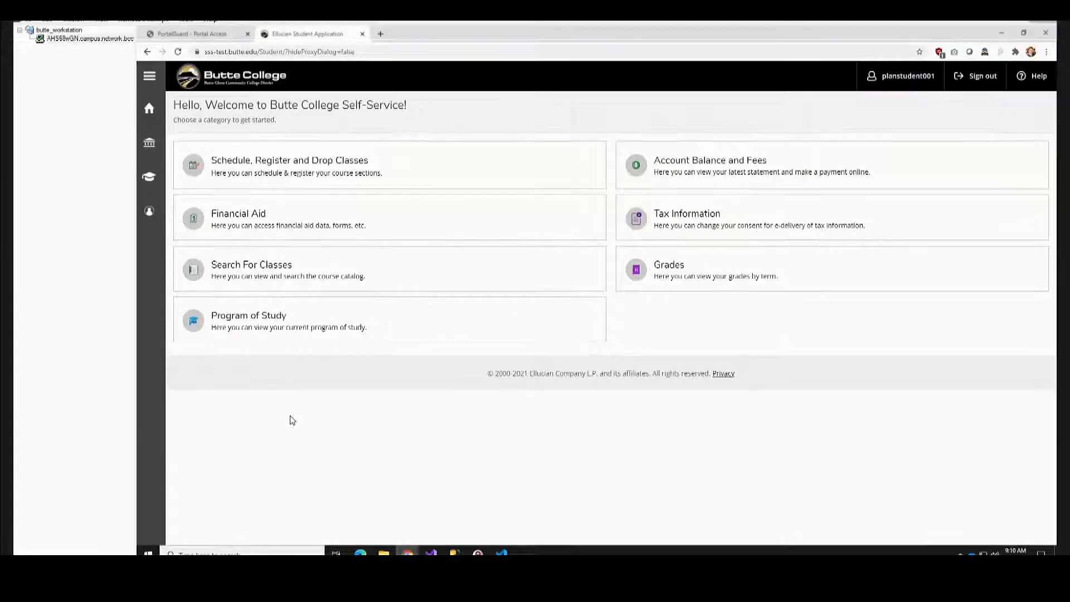
{"action": "mouse_move", "coordinate": [119, 210]}
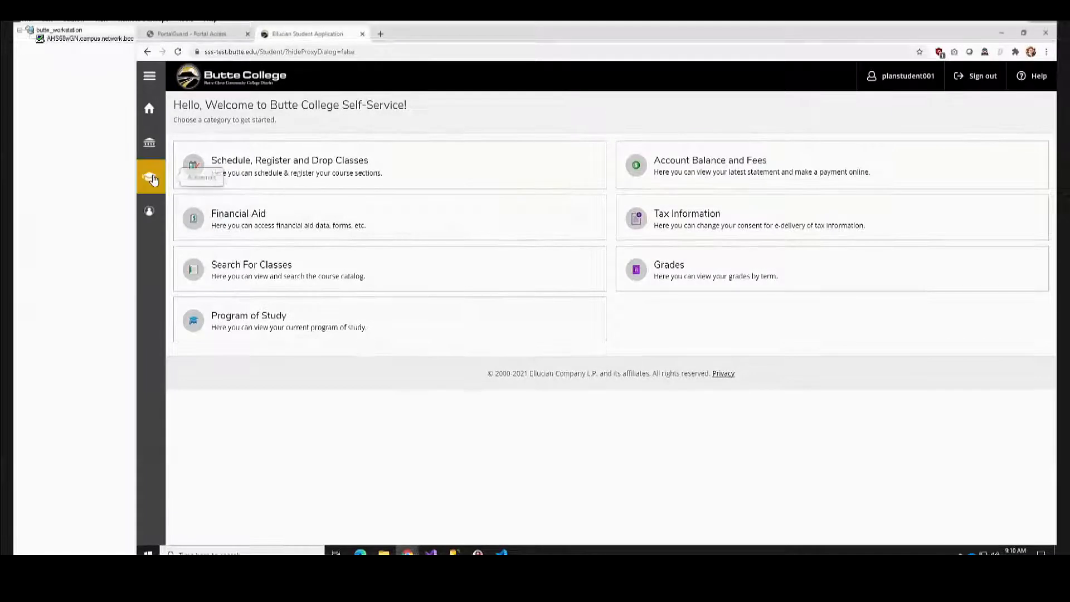
{"action": "left_click", "coordinate": [149, 177]}
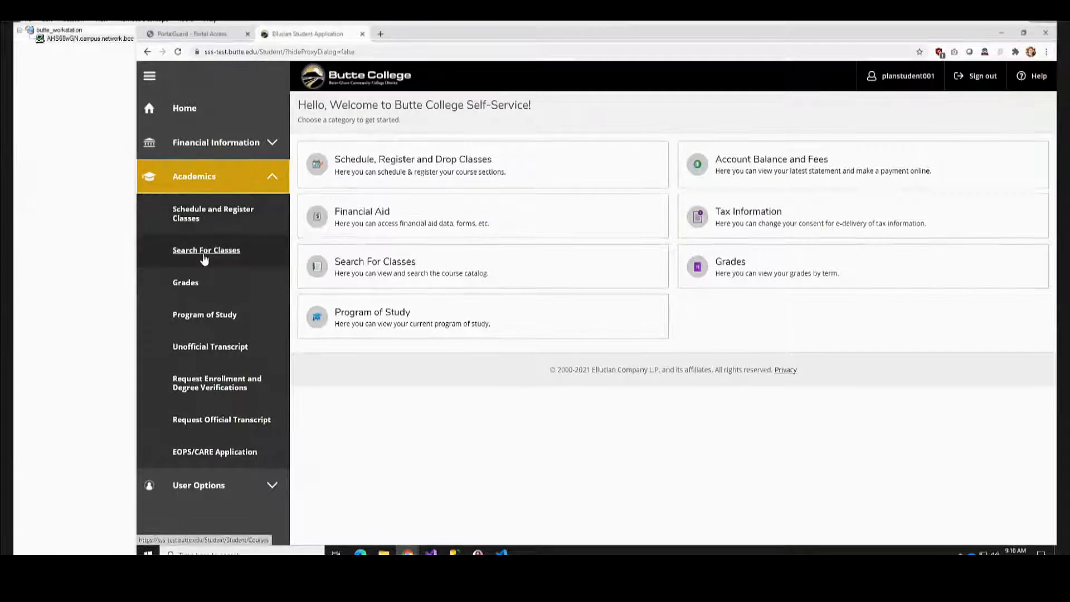
{"action": "left_click", "coordinate": [206, 249]}
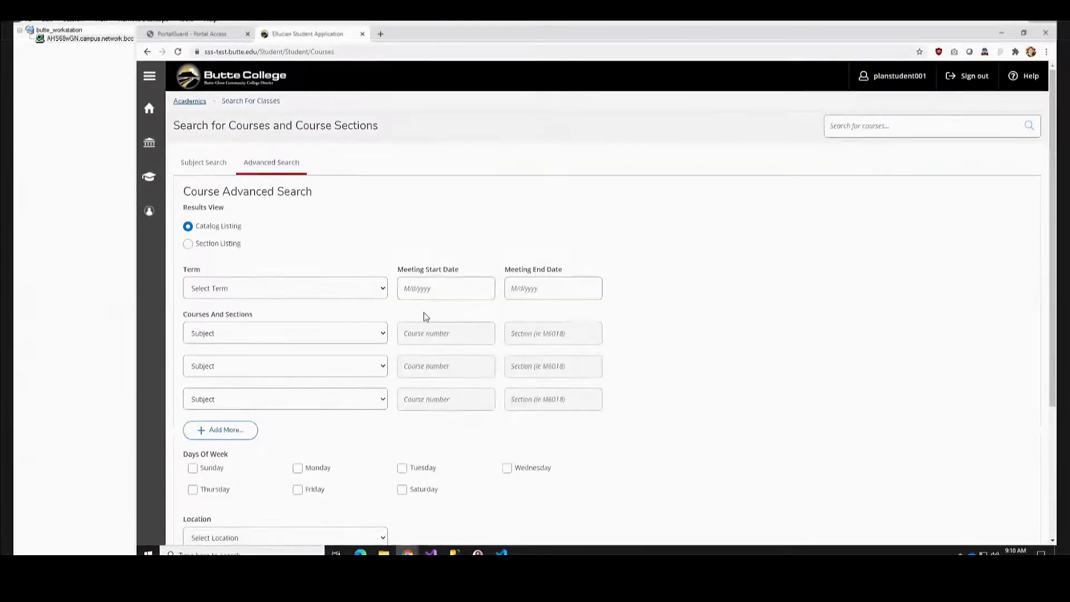
{"action": "mouse_move", "coordinate": [691, 262]}
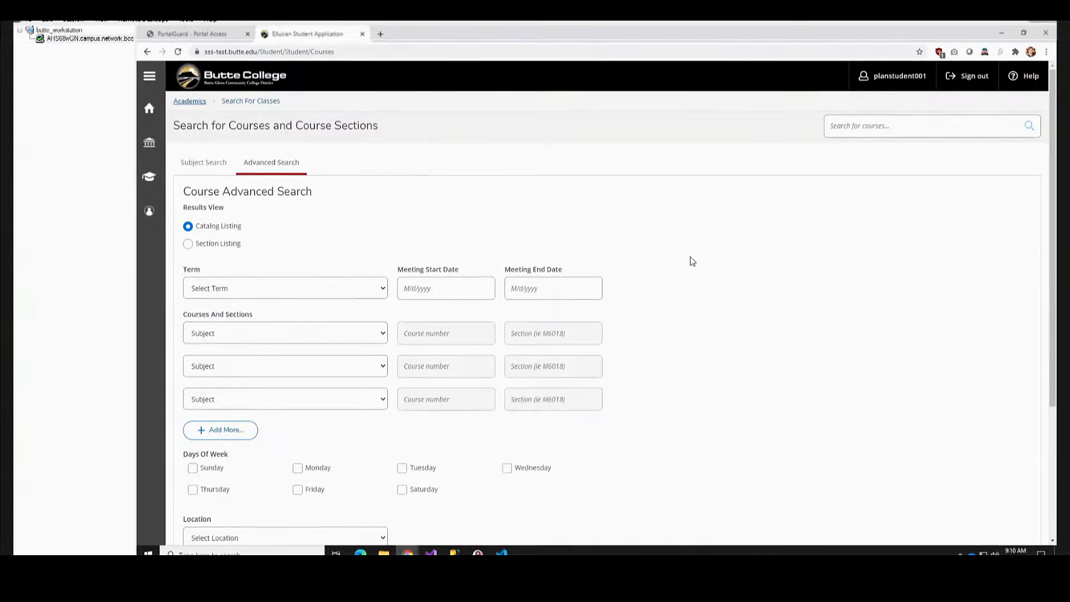
{"action": "scroll", "scroll_direction": "down", "scroll_amount": 3}
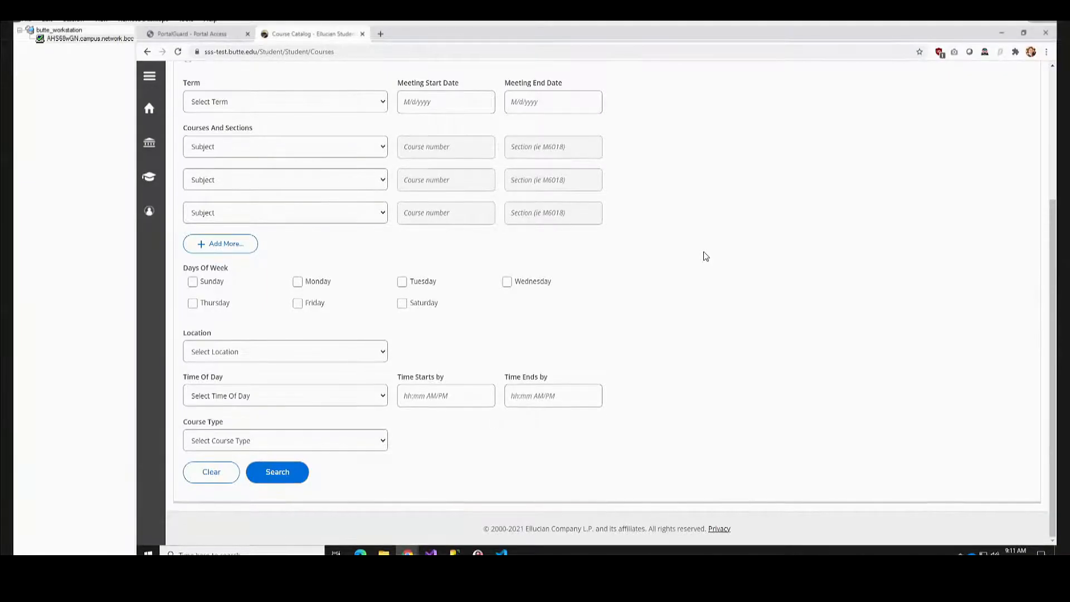
{"action": "scroll", "scroll_direction": "up", "scroll_amount": 3}
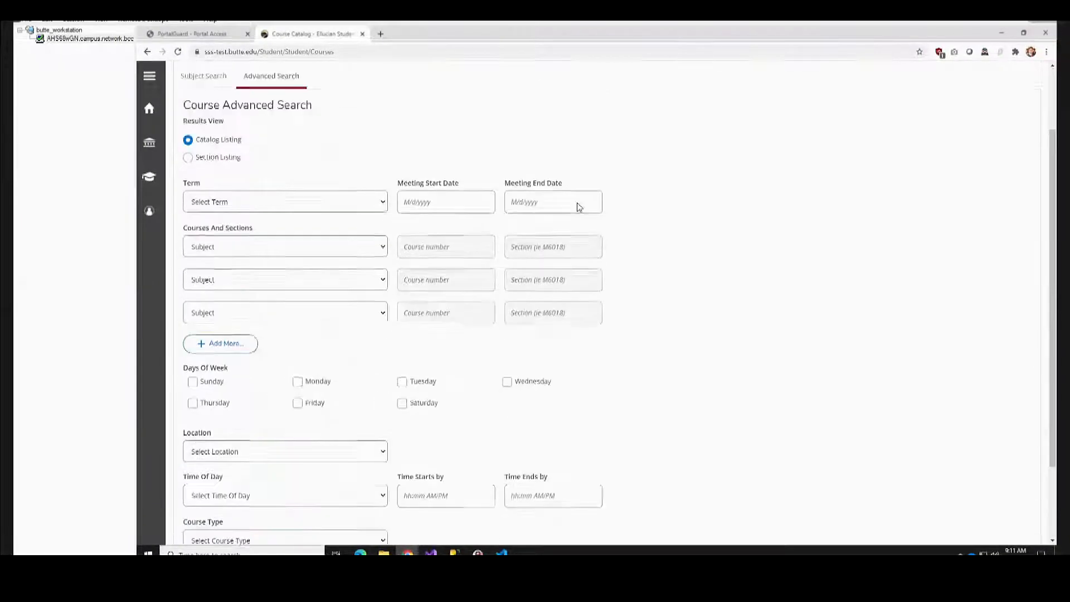
{"action": "left_click", "coordinate": [203, 76]}
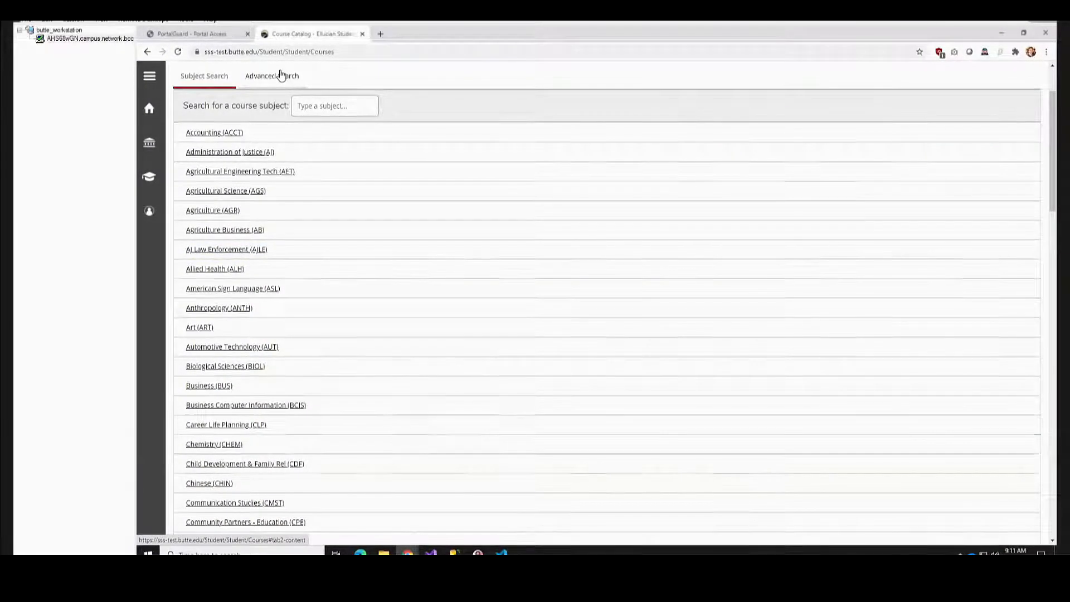
{"action": "left_click", "coordinate": [271, 76]}
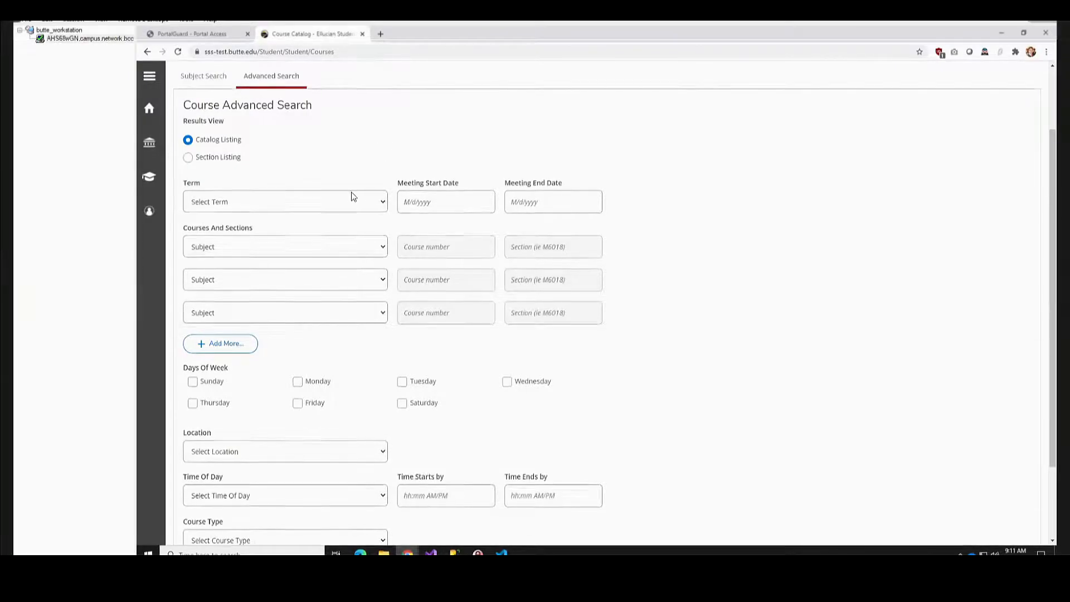
Run an advanced search for Spring 2021, subject Business, course number 20.
{"action": "left_click", "coordinate": [285, 201]}
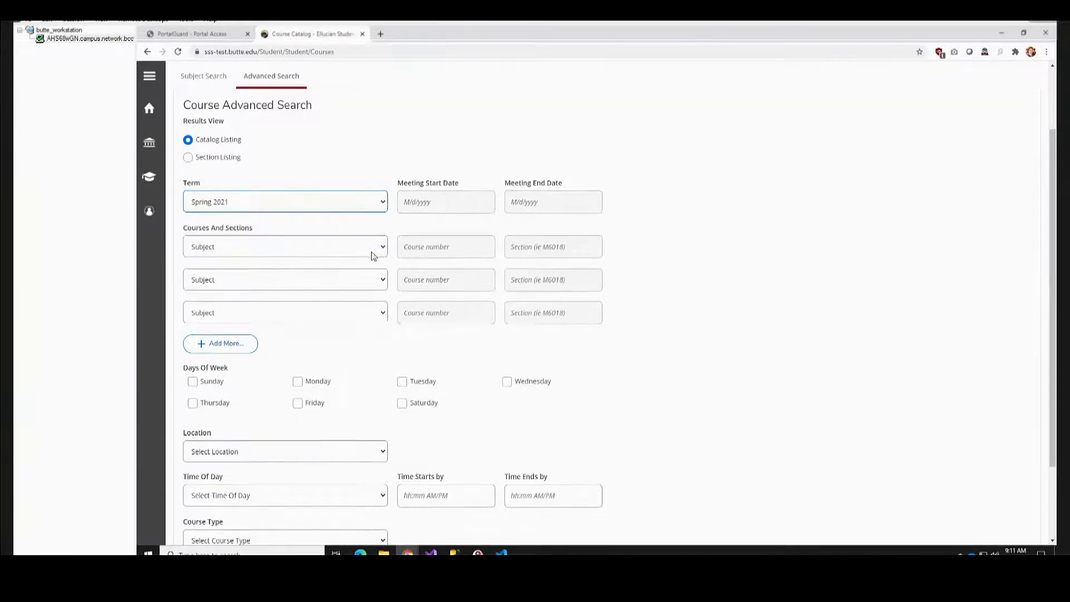
{"action": "left_click", "coordinate": [285, 247]}
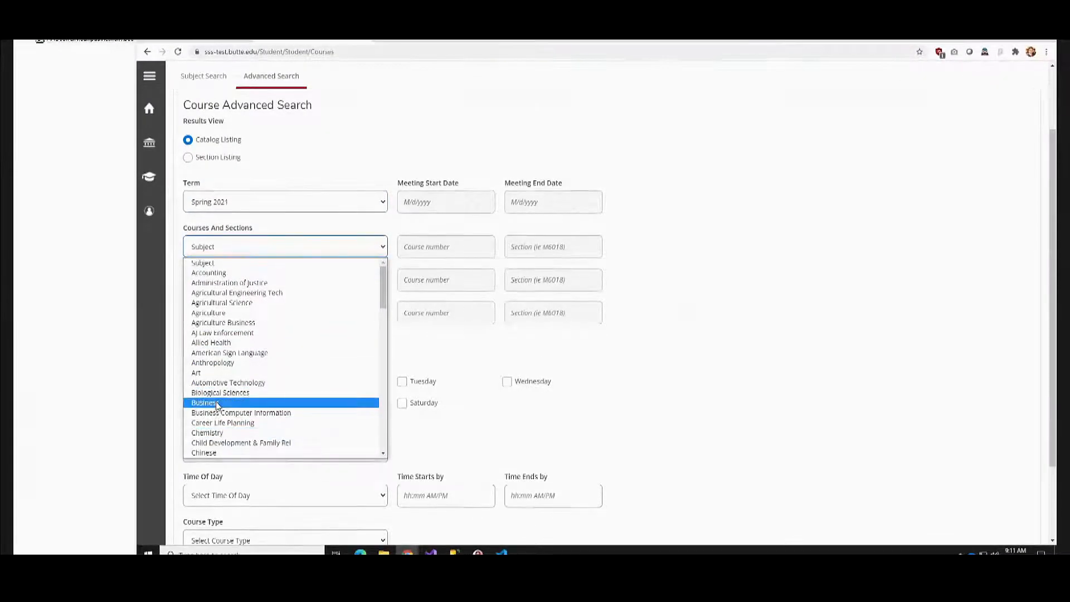
{"action": "left_click", "coordinate": [205, 402]}
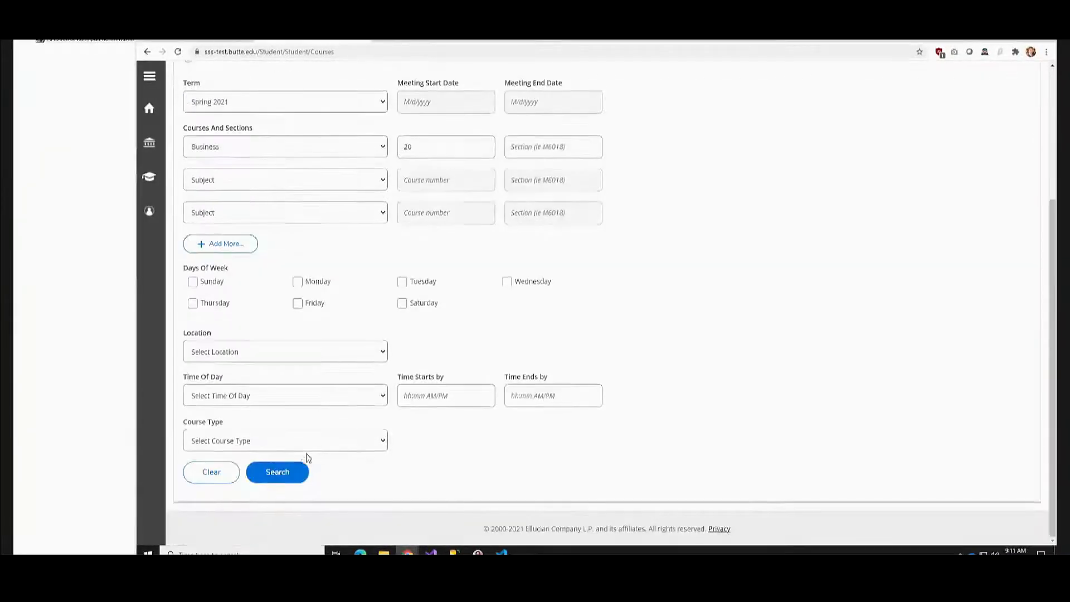
{"action": "left_click", "coordinate": [277, 472]}
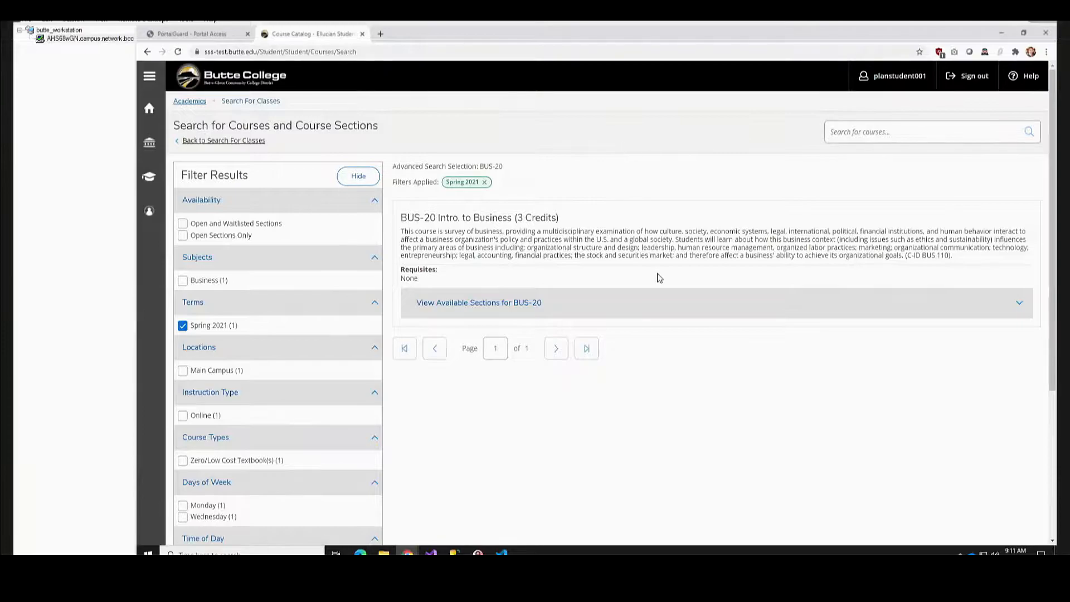
{"action": "mouse_move", "coordinate": [620, 281]}
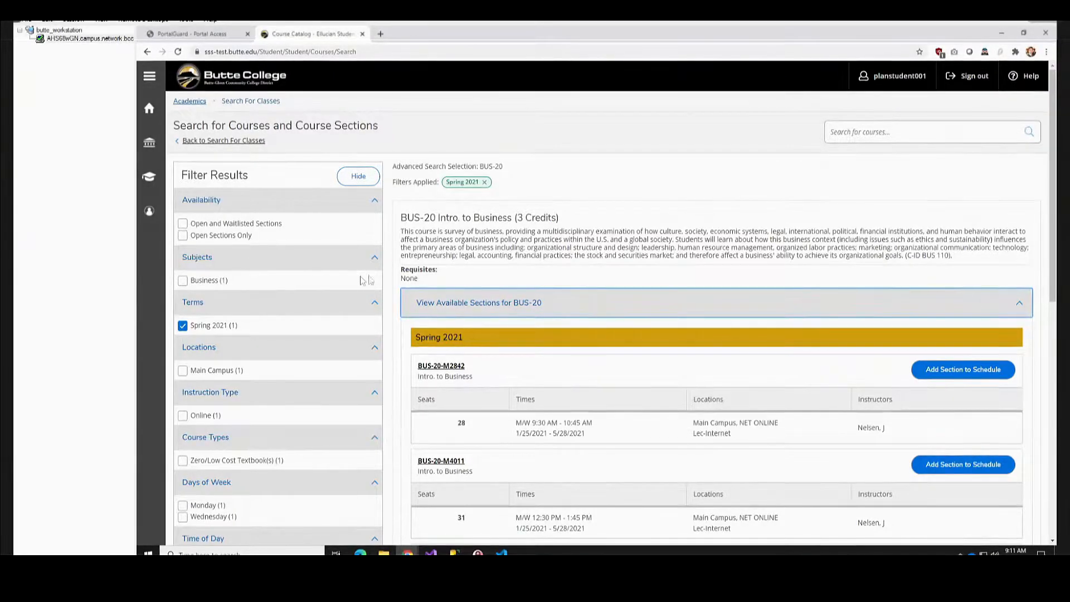
Scroll BUS-20's Spring 2021 sections listing seats, times, locations and instructors.
{"action": "scroll", "scroll_direction": "down", "scroll_amount": 3}
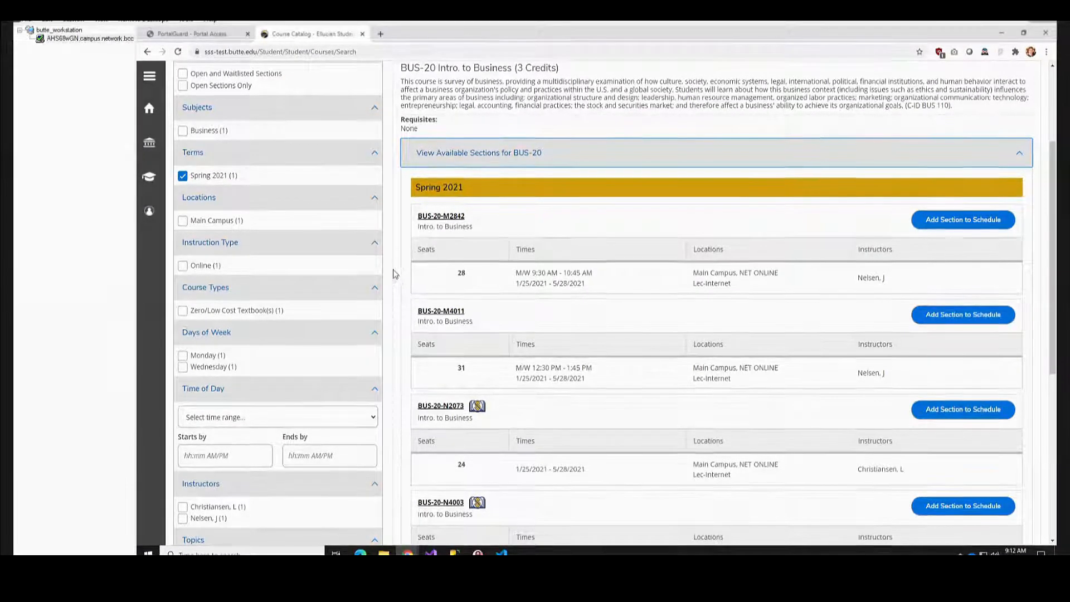
Review section BUS-20-M2842's details and add it to the schedule.
{"action": "left_click", "coordinate": [441, 215]}
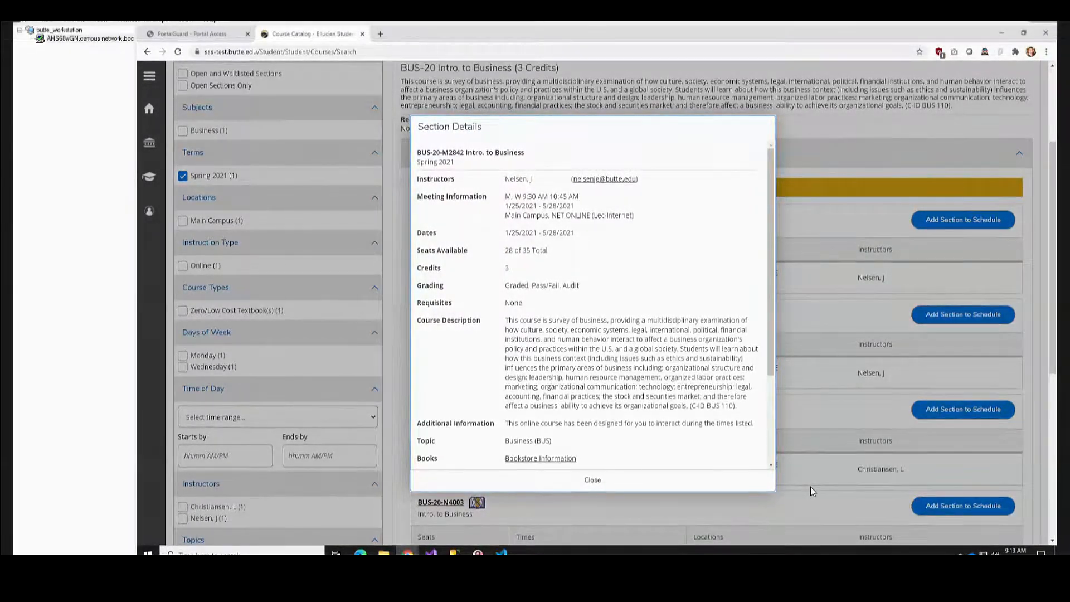
{"action": "mouse_move", "coordinate": [819, 288]}
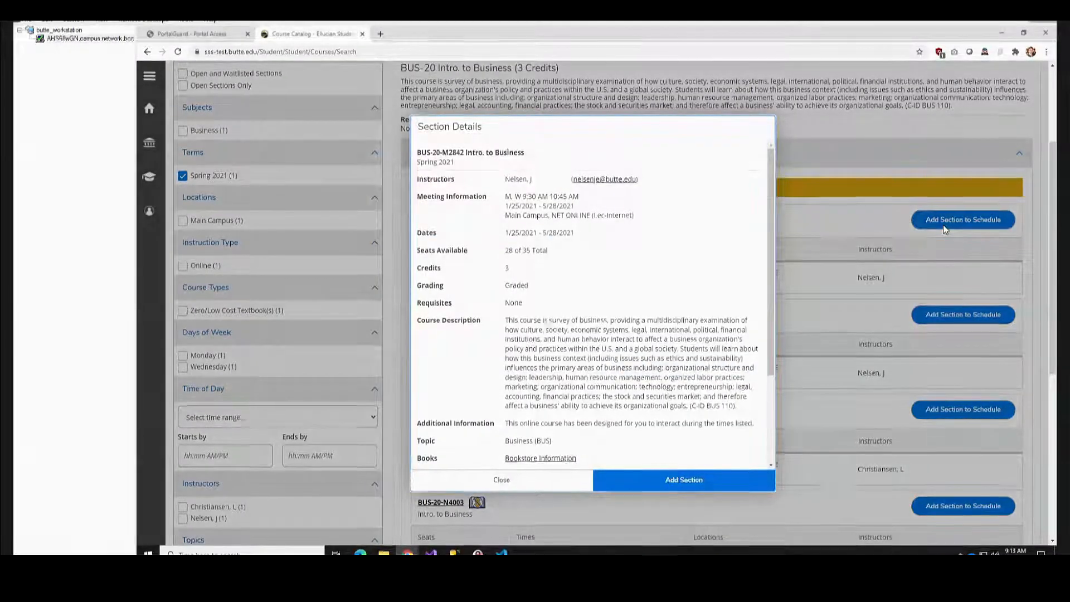
{"action": "scroll", "scroll_direction": "down", "scroll_amount": 3}
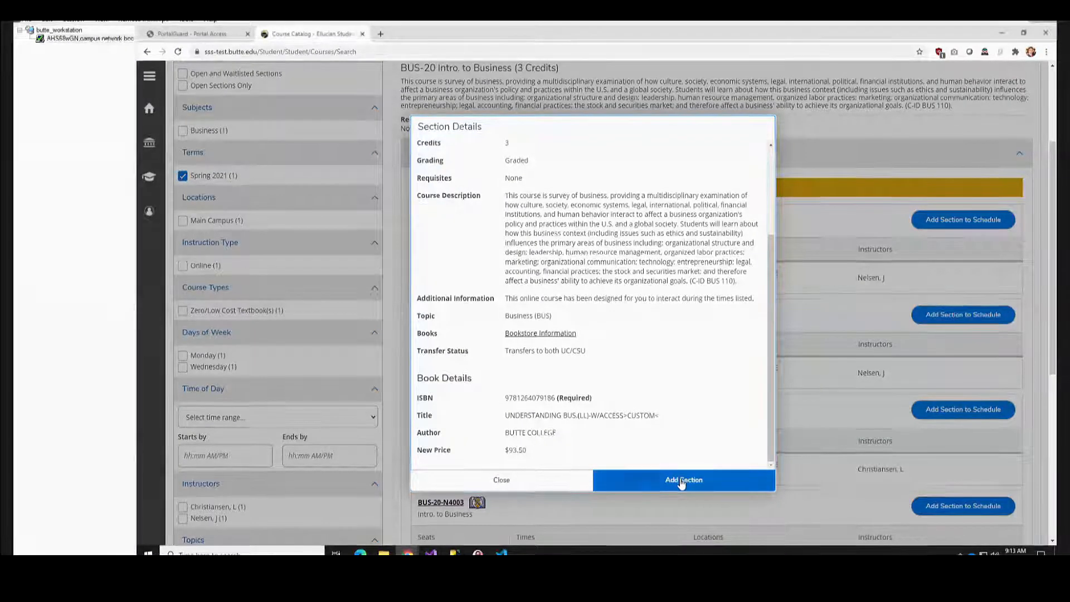
{"action": "left_click", "coordinate": [682, 480]}
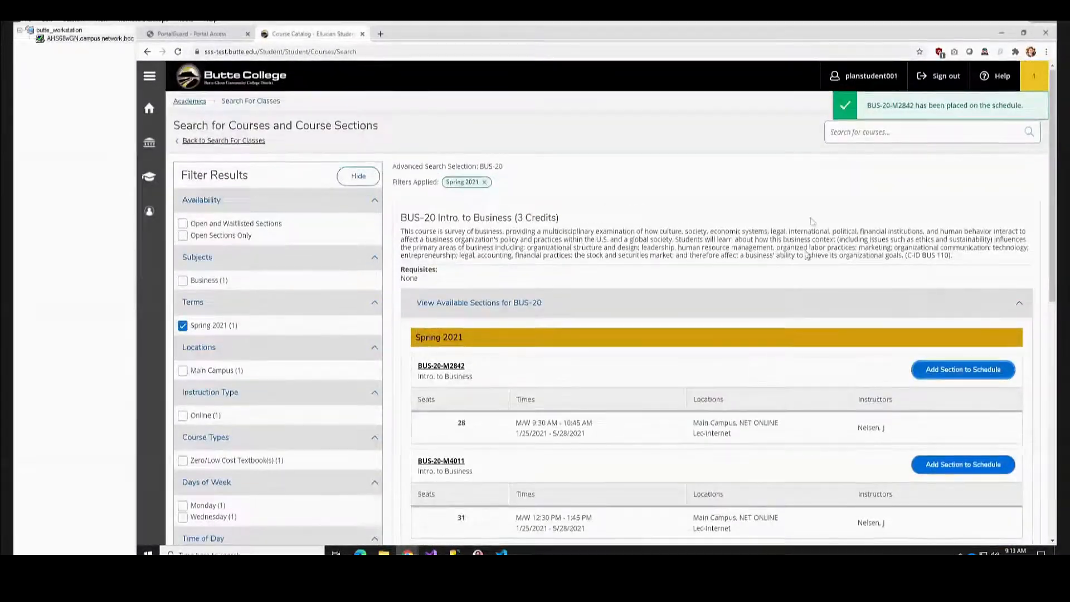
{"action": "mouse_move", "coordinate": [754, 227]}
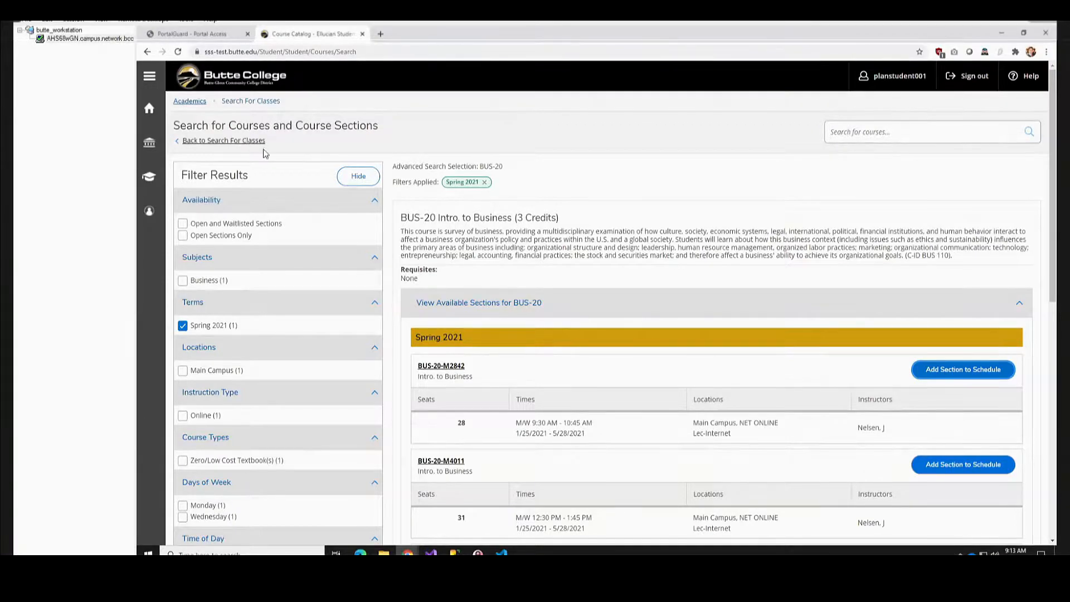
Return to the class search, add rows, and search Spring 2021 Chemistry courses.
{"action": "left_click", "coordinate": [223, 140]}
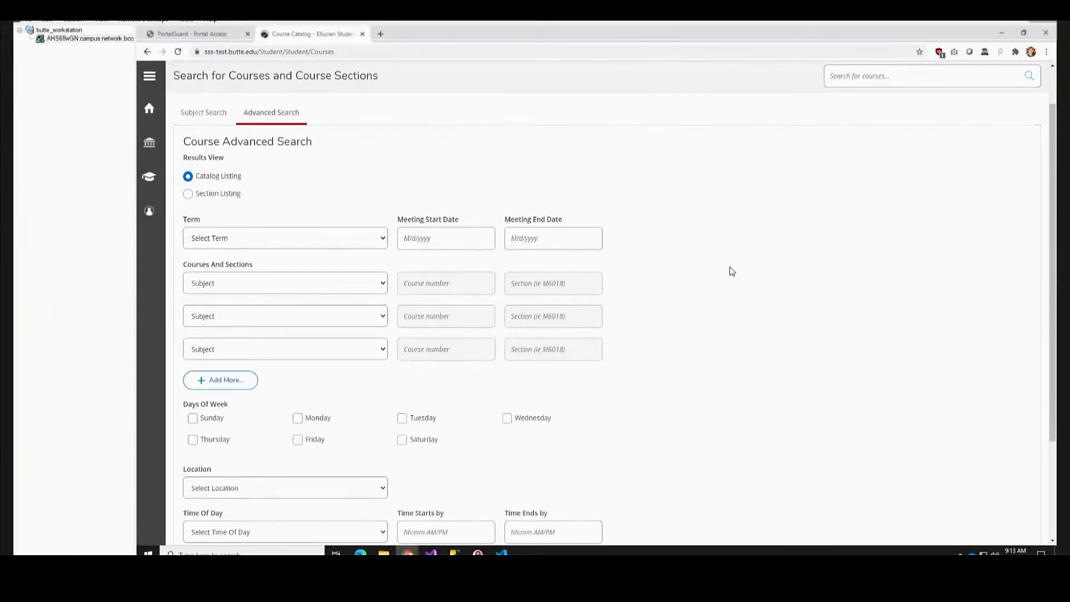
{"action": "left_click", "coordinate": [219, 380]}
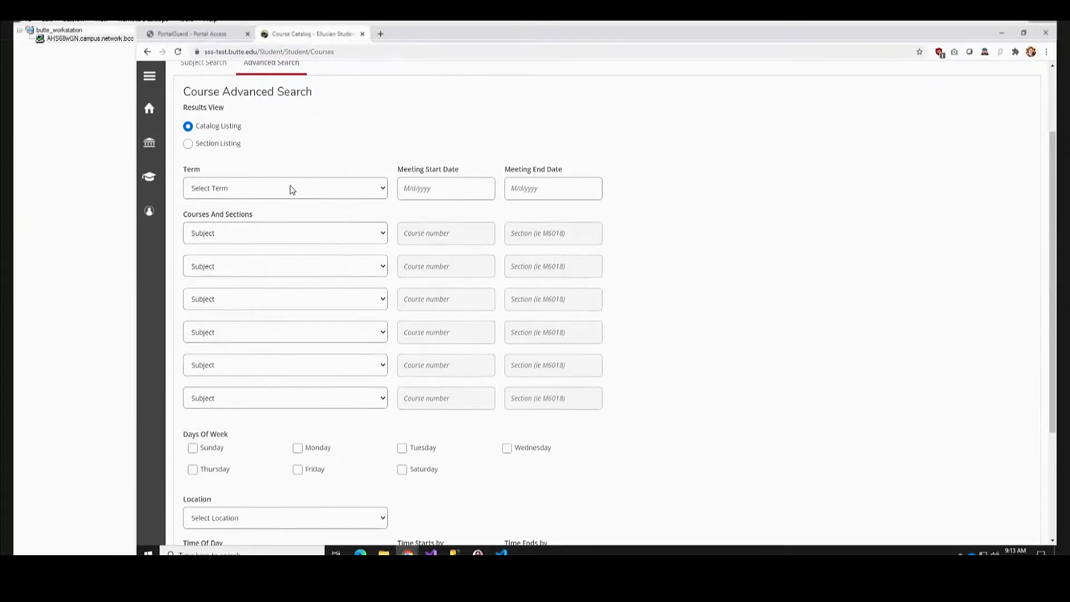
{"action": "left_click", "coordinate": [285, 233]}
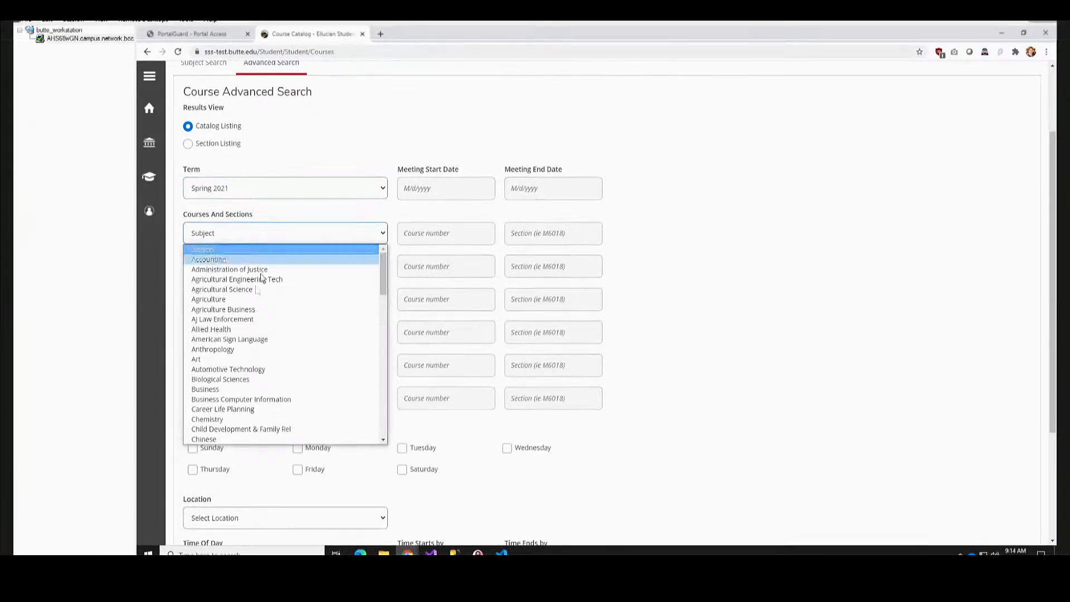
{"action": "left_click", "coordinate": [207, 419]}
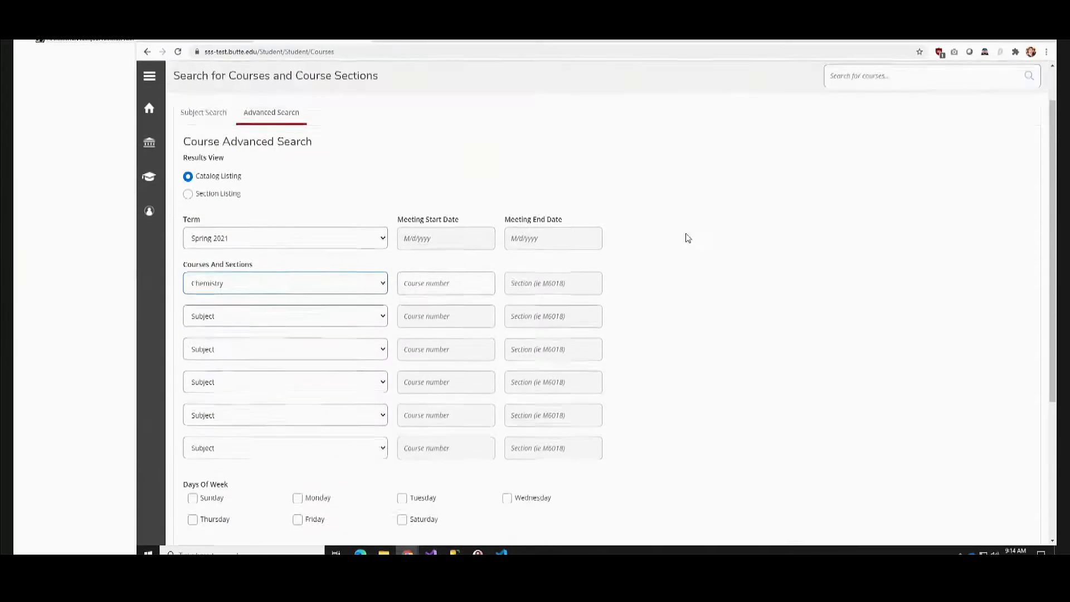
{"action": "scroll", "scroll_direction": "down", "scroll_amount": 3}
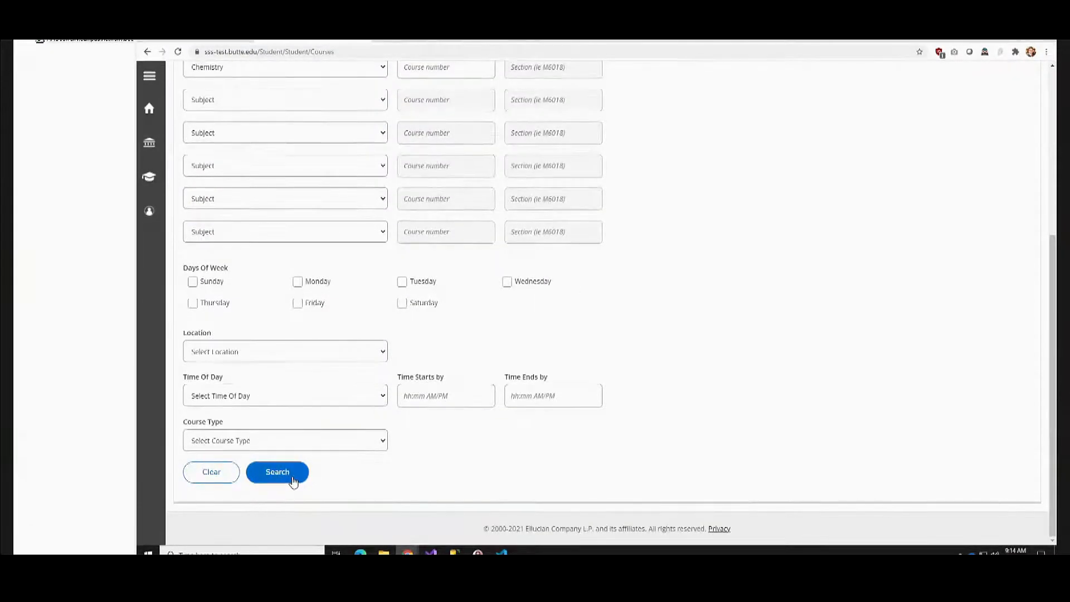
{"action": "left_click", "coordinate": [277, 472]}
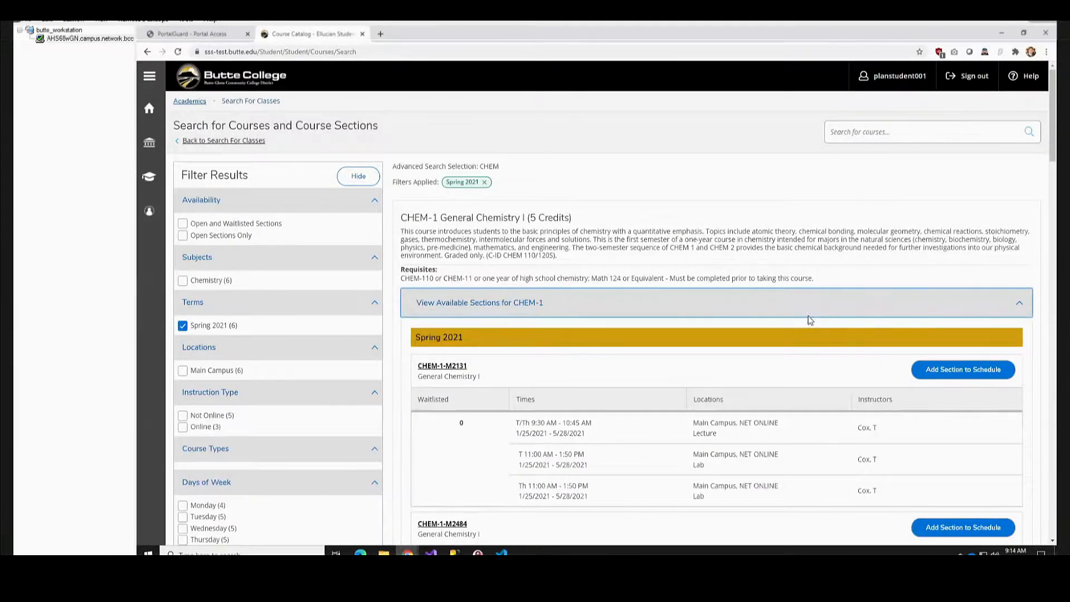
Scroll the CHEM-1 sections and add section M2131 to the schedule.
{"action": "scroll", "scroll_direction": "down", "scroll_amount": 3}
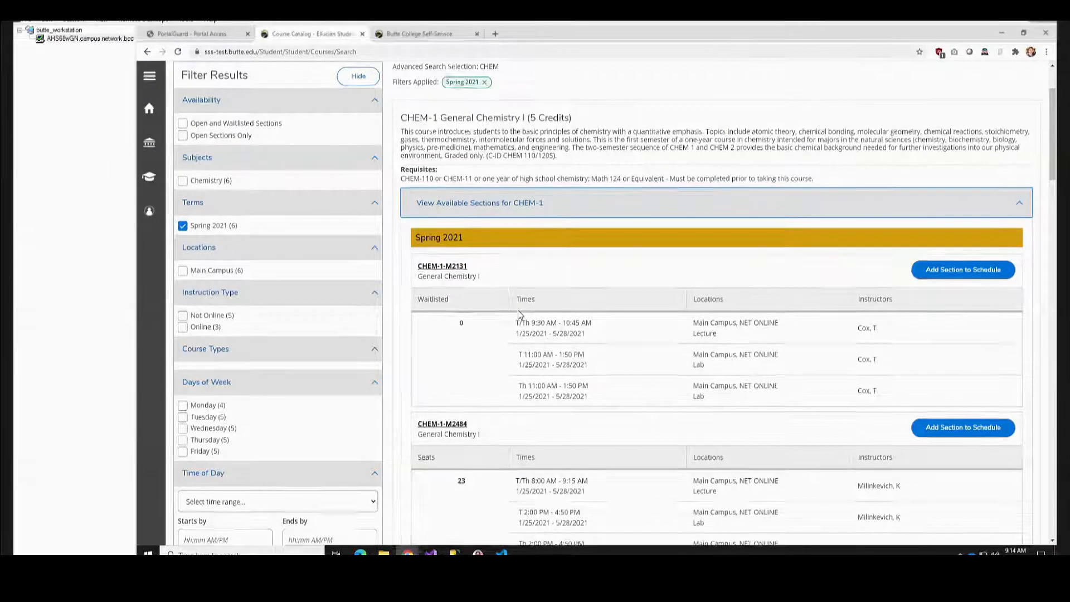
{"action": "scroll", "scroll_direction": "down", "scroll_amount": 3}
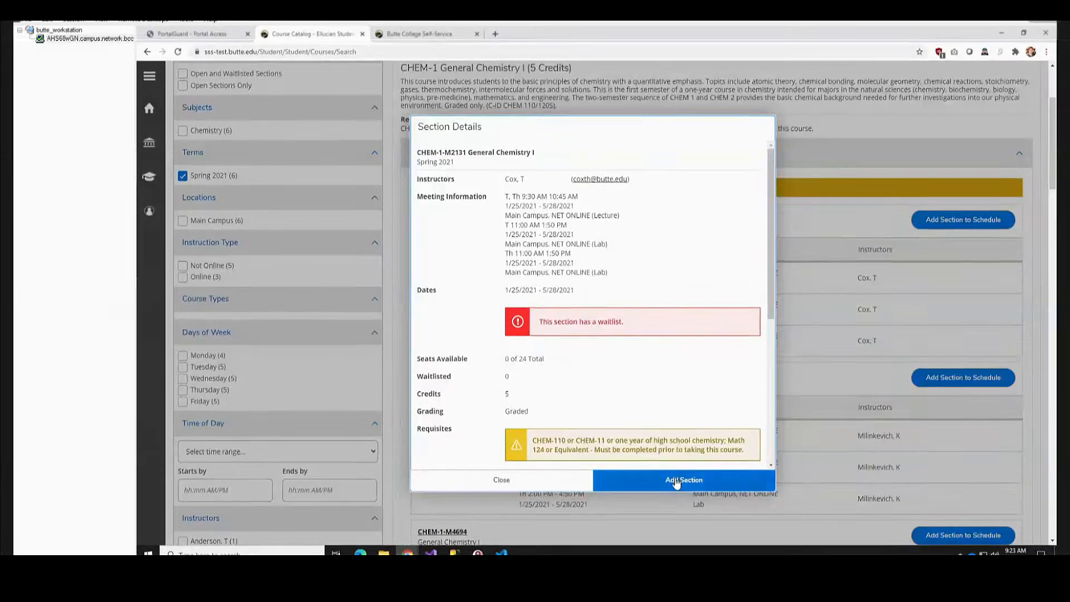
{"action": "left_click", "coordinate": [683, 480]}
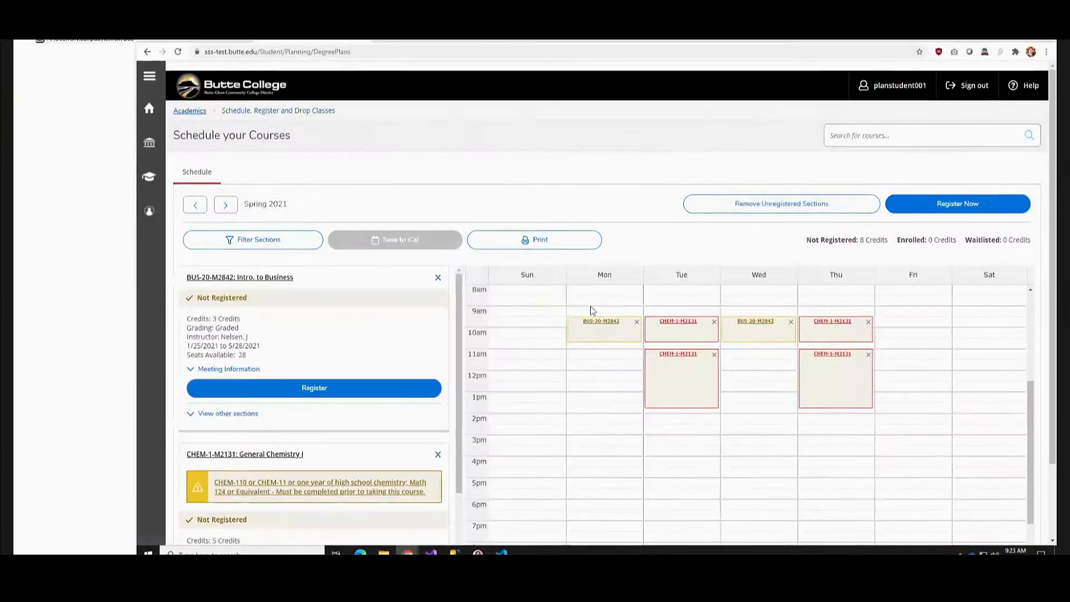
Attempt to waitlist CHEM-1-M2131 and read the unmet-prerequisite warning.
{"action": "scroll", "scroll_direction": "down", "scroll_amount": 3}
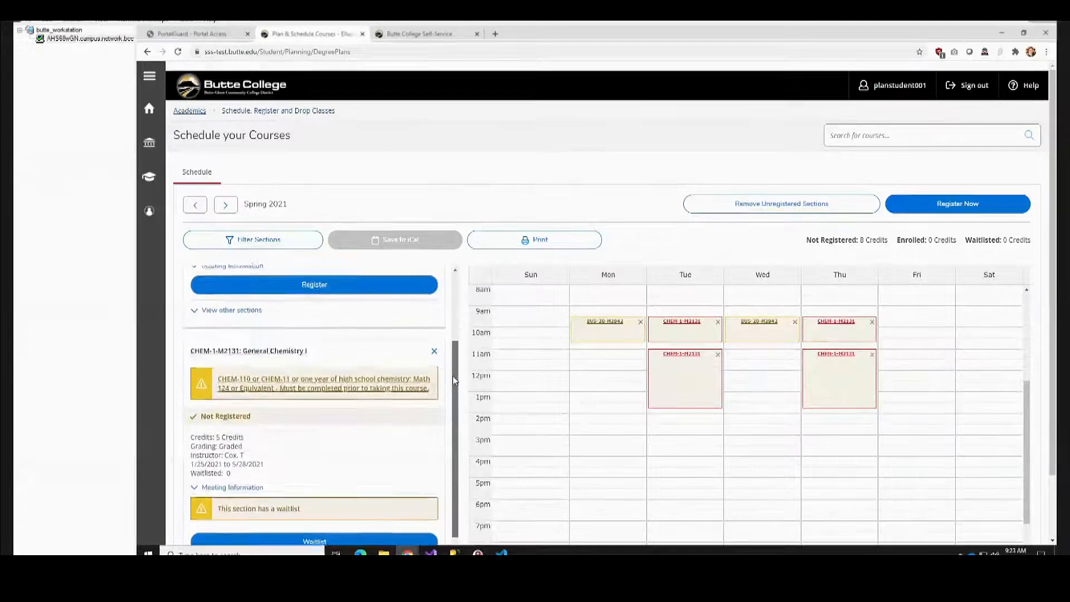
{"action": "scroll", "scroll_direction": "down", "scroll_amount": 3}
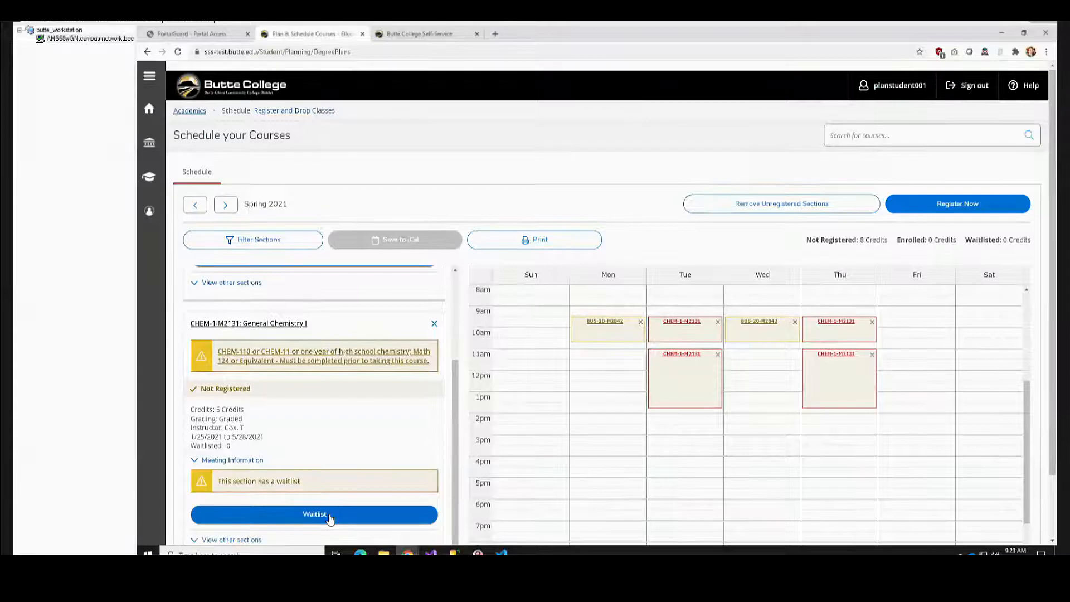
{"action": "left_click", "coordinate": [314, 514]}
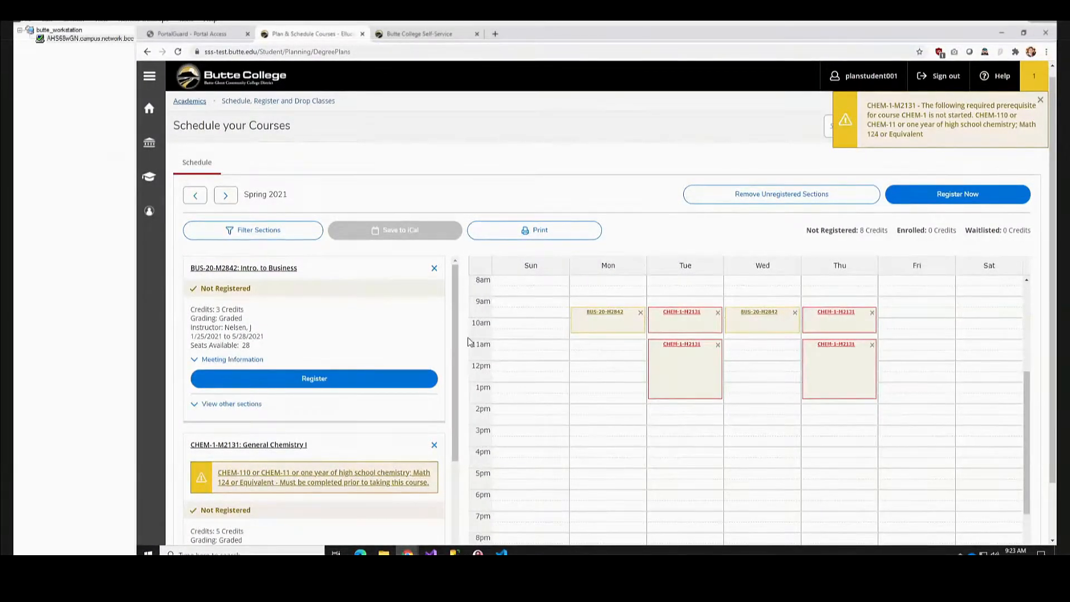
{"action": "scroll", "scroll_direction": "down", "scroll_amount": 3}
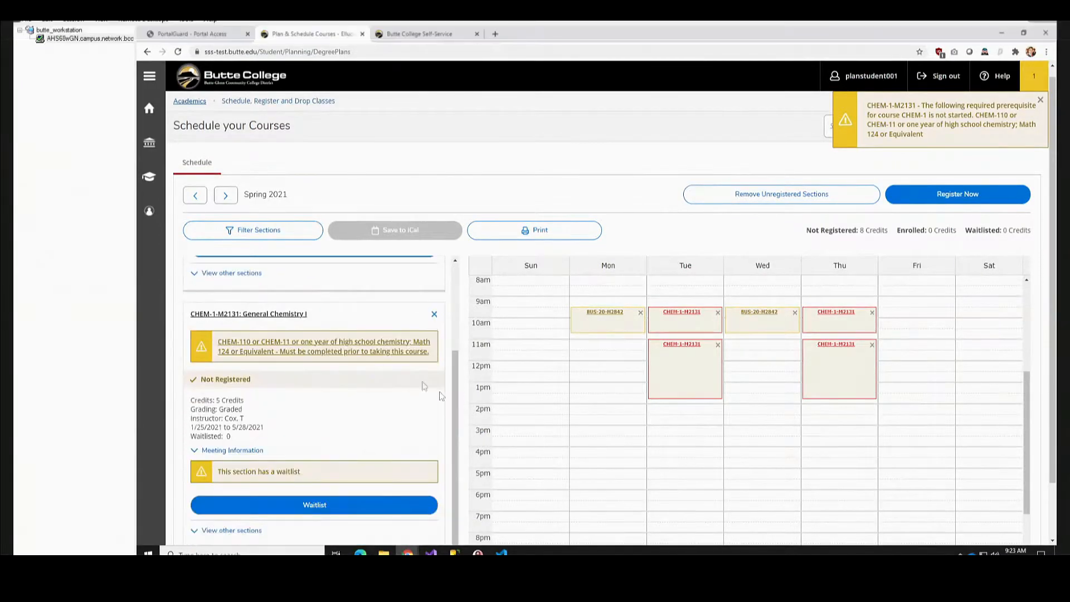
{"action": "mouse_move", "coordinate": [149, 178]}
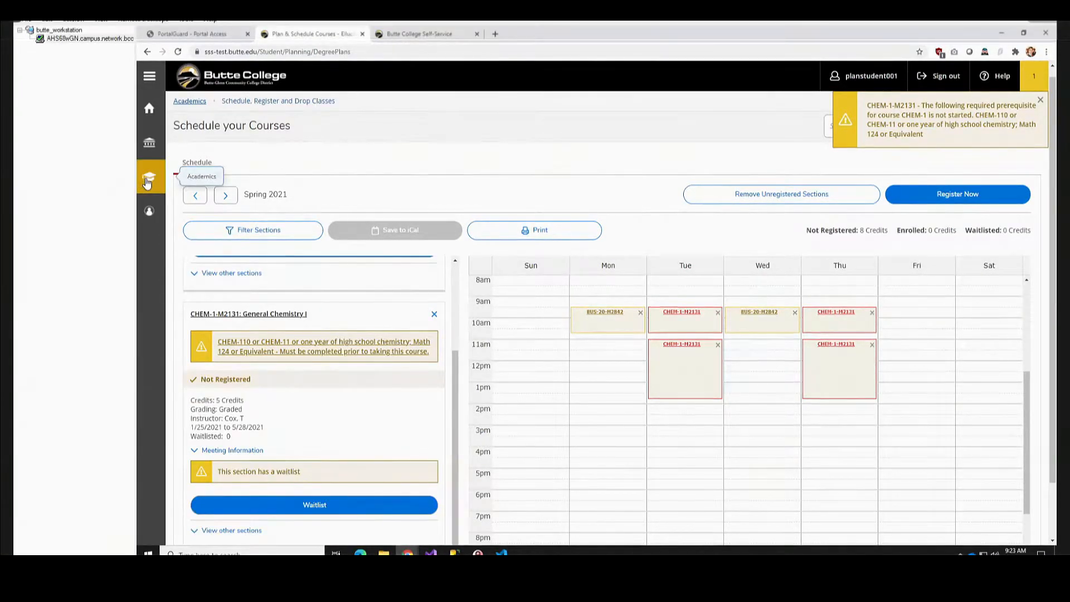
Open Schedule, Register and Drop Classes from Academics and waitlist BIOL-20-N2505 Human Anatomy.
{"action": "left_click", "coordinate": [148, 179]}
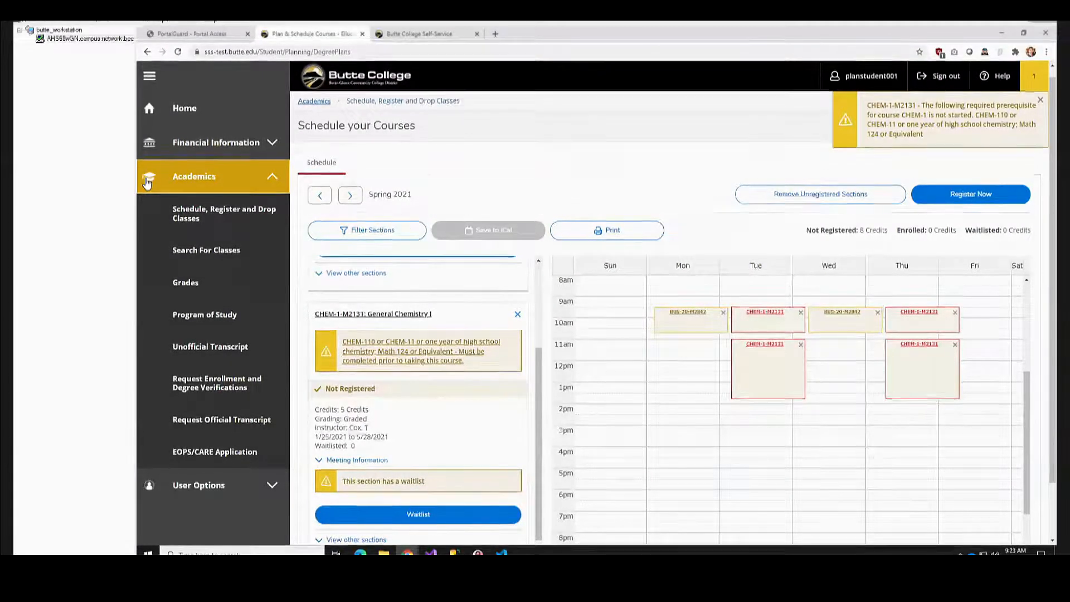
{"action": "left_click", "coordinate": [207, 250]}
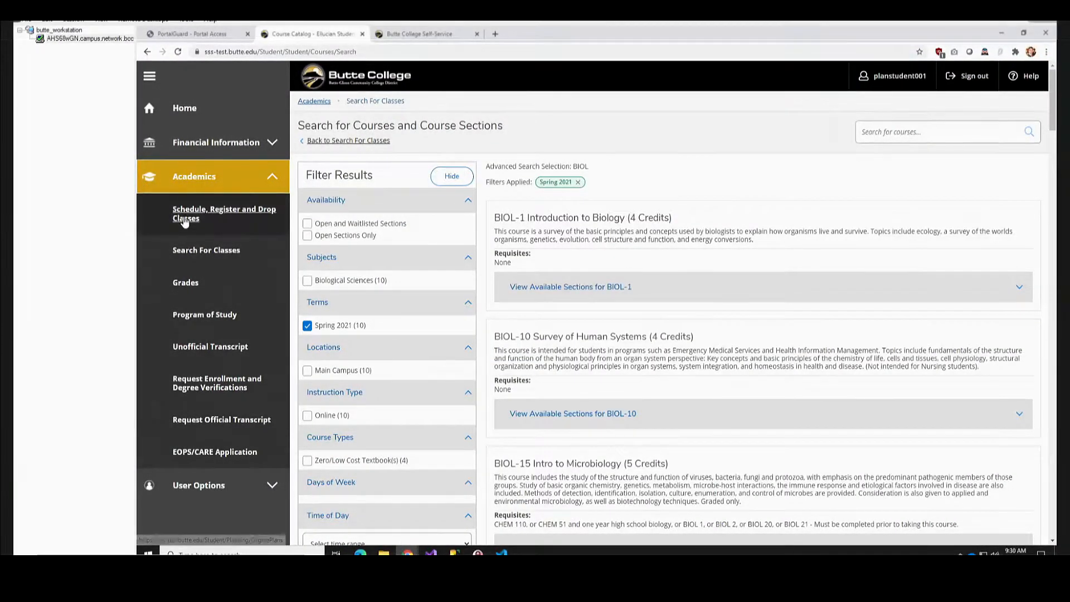
{"action": "left_click", "coordinate": [224, 214]}
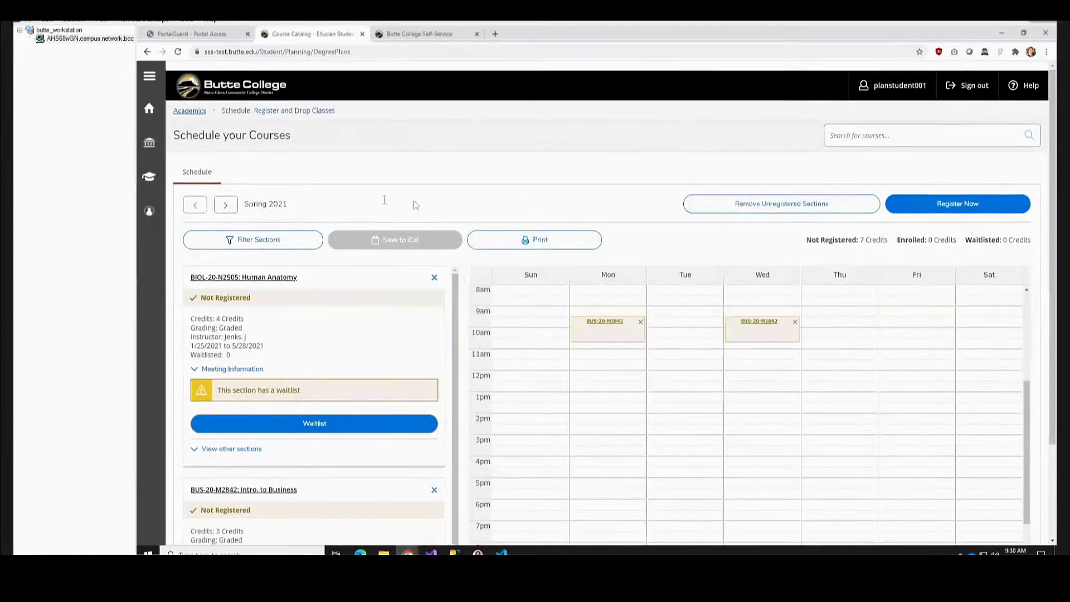
{"action": "left_click", "coordinate": [314, 423]}
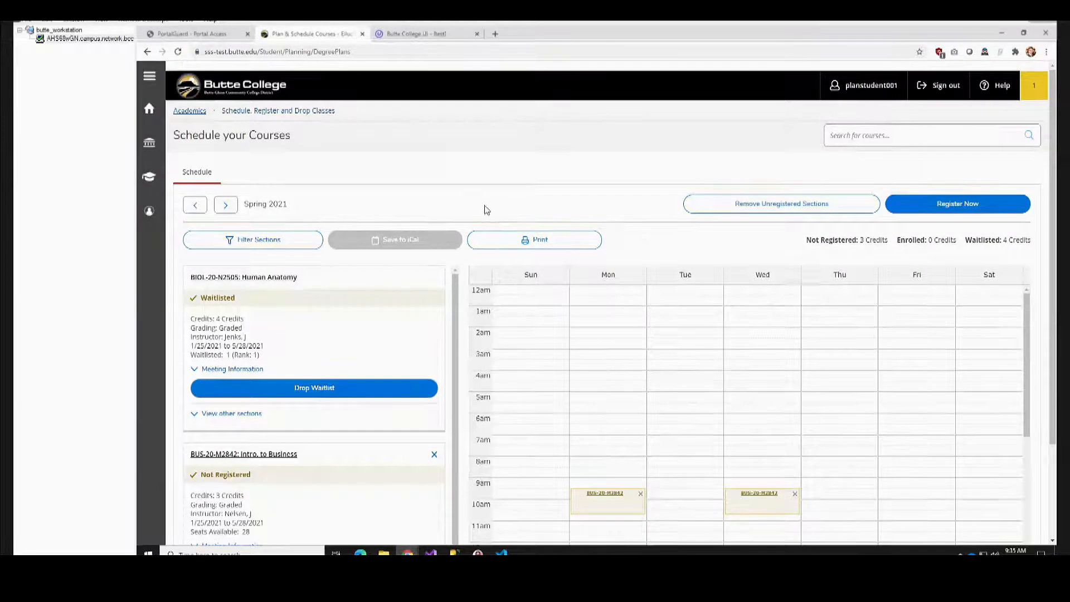
Register the planned BUS-20-M2842 Intro. to Business section, then review the calendar and unscheduled sections.
{"action": "left_click", "coordinate": [957, 203]}
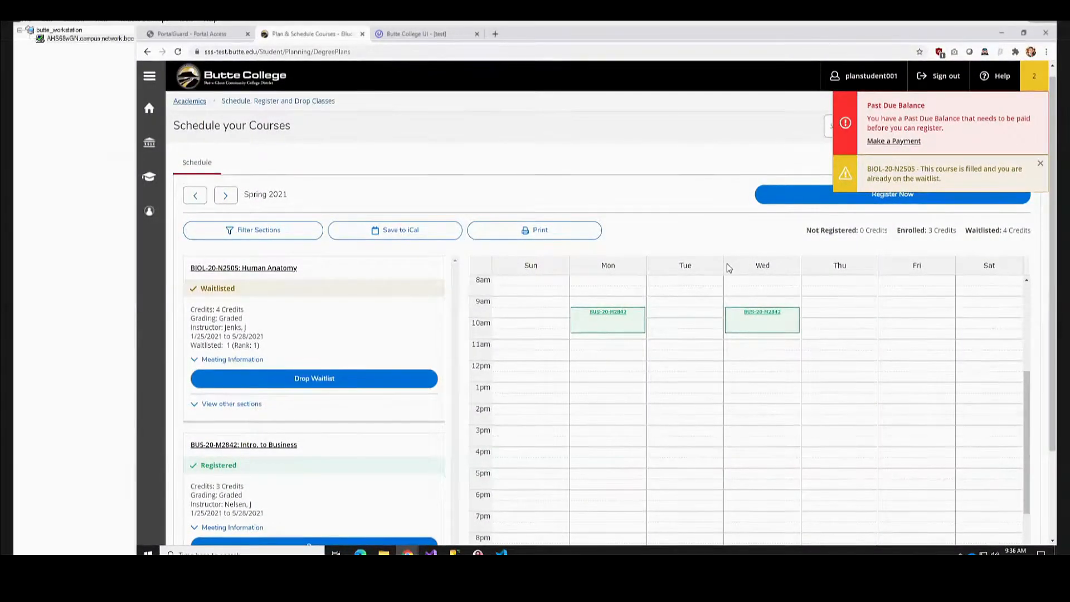
{"action": "mouse_move", "coordinate": [713, 263]}
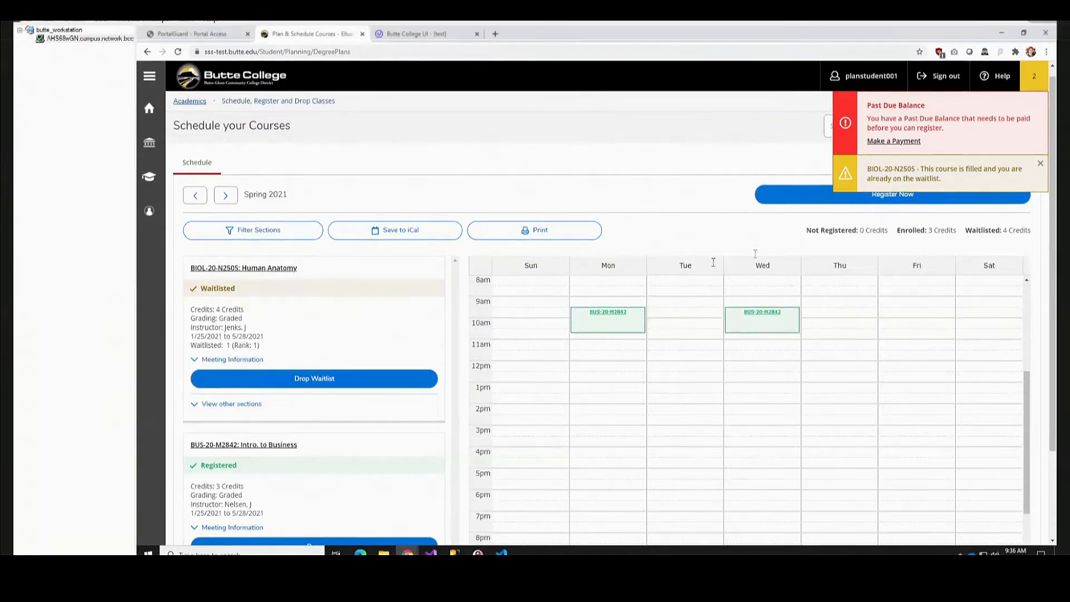
{"action": "scroll", "scroll_direction": "down", "scroll_amount": 3}
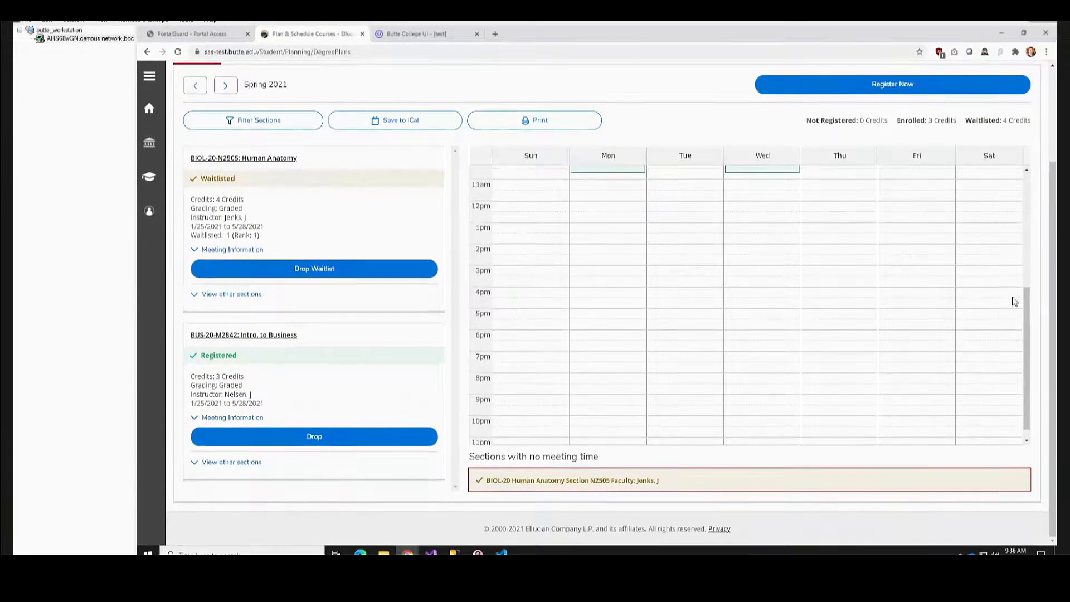
{"action": "scroll", "scroll_direction": "up", "scroll_amount": 3}
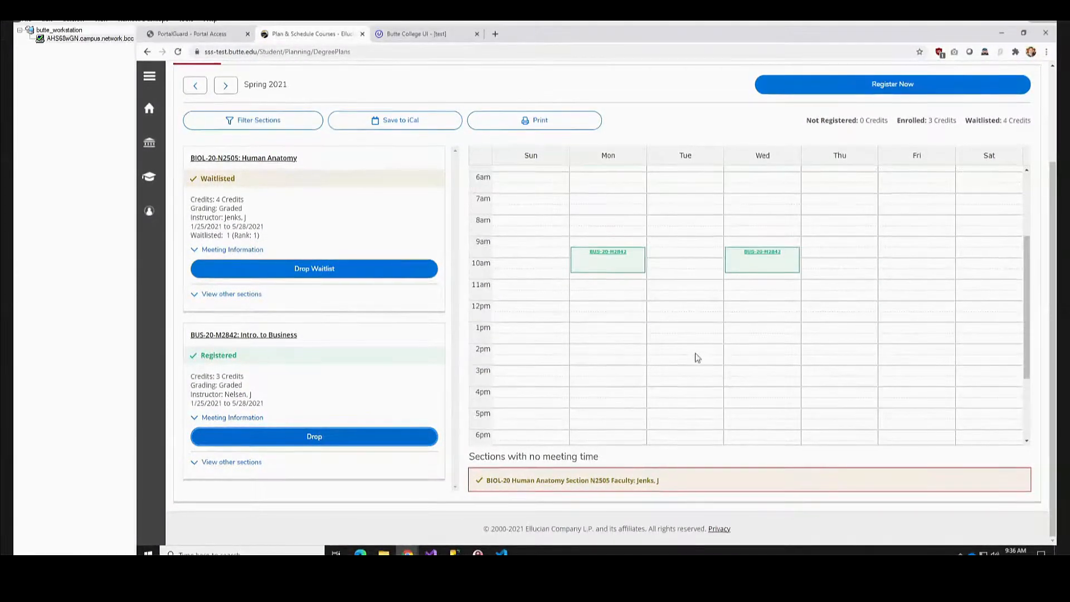
{"action": "mouse_move", "coordinate": [692, 358]}
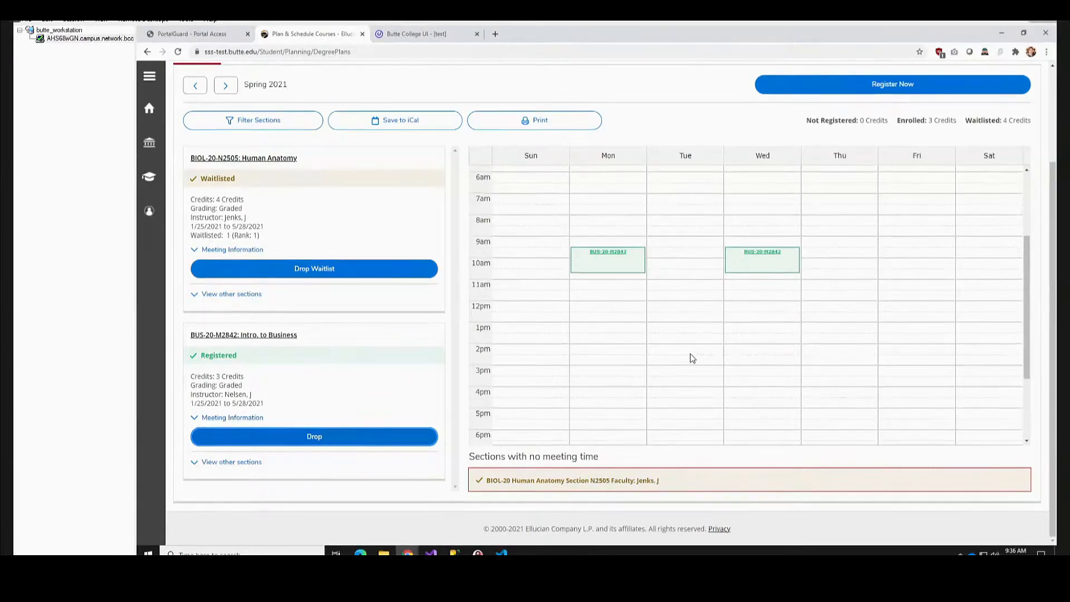
{"action": "mouse_move", "coordinate": [642, 359]}
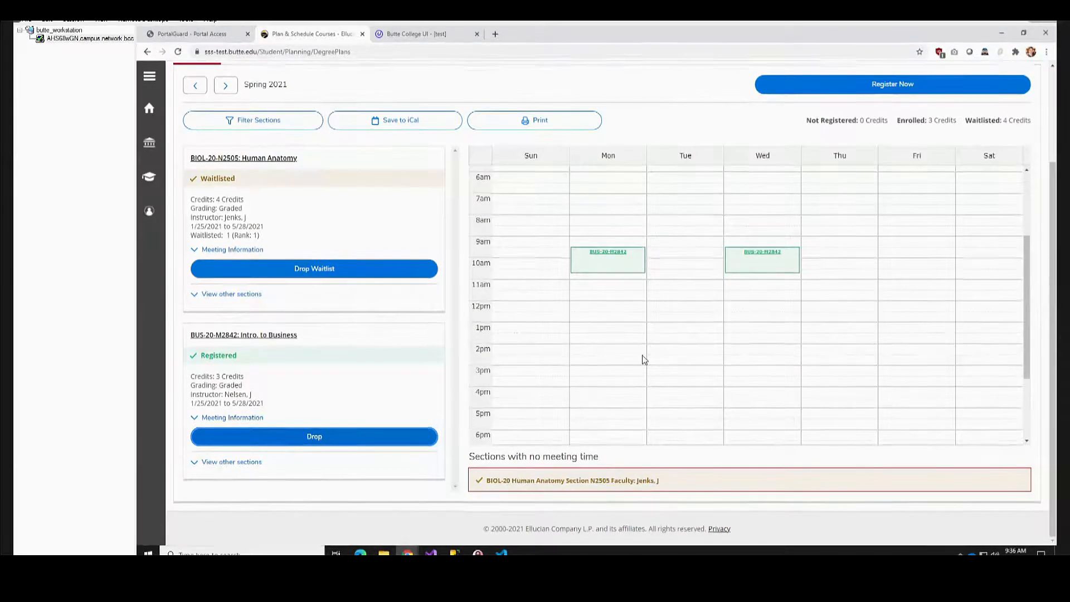
{"action": "mouse_move", "coordinate": [691, 358]}
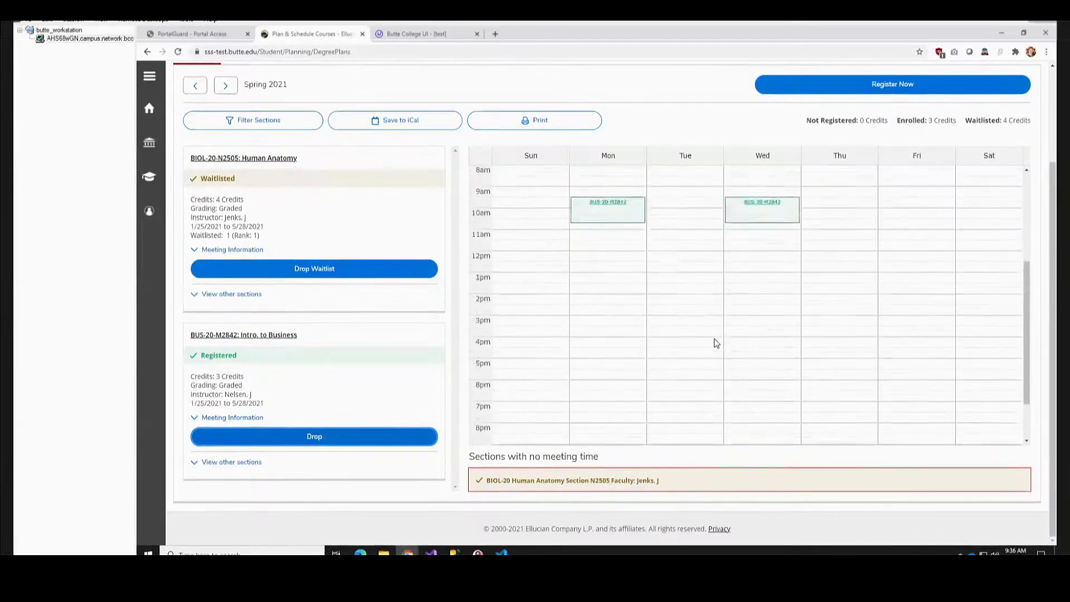
{"action": "scroll", "scroll_direction": "up", "scroll_amount": 3}
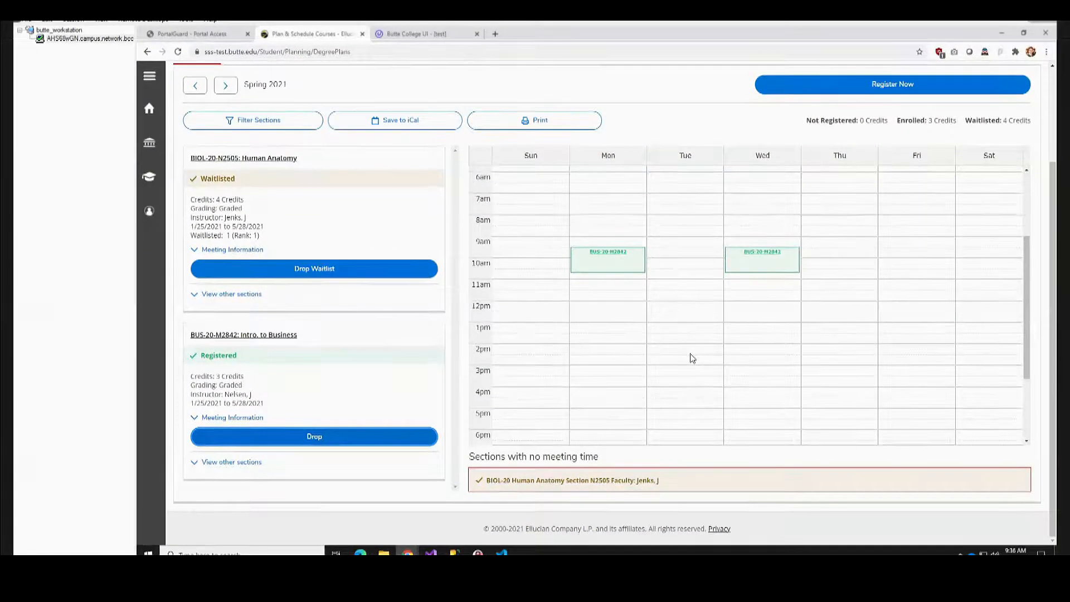
{"action": "mouse_move", "coordinate": [642, 360]}
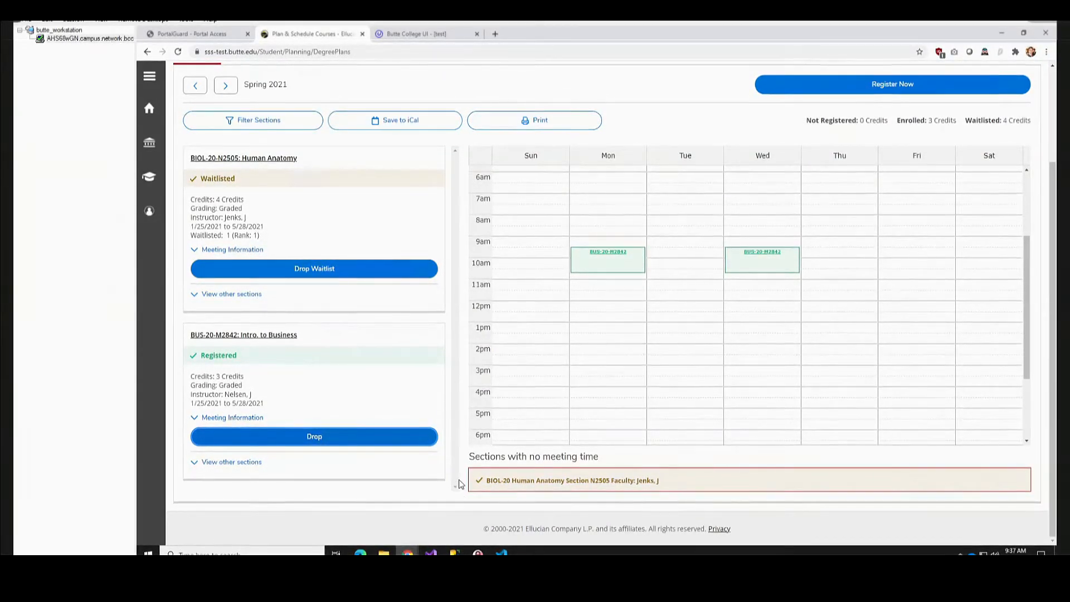
{"action": "scroll", "scroll_direction": "up", "scroll_amount": 3}
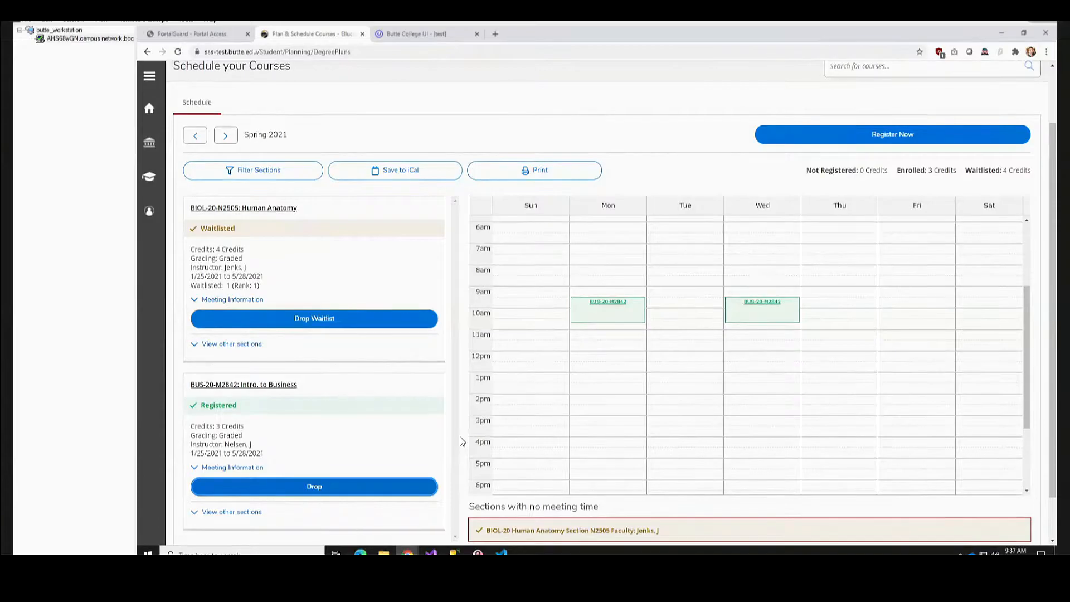
Drop BUS-20-M2842 while adding the waitlisted BIOL-20-N2505 section, and confirm the update.
{"action": "scroll", "scroll_direction": "down", "scroll_amount": 3}
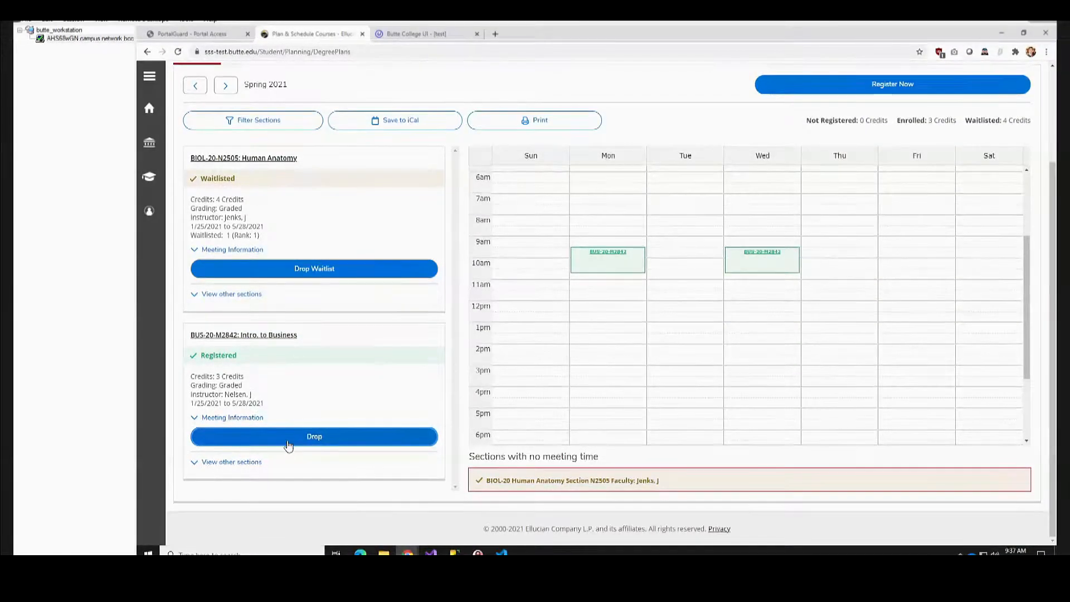
{"action": "left_click", "coordinate": [313, 436]}
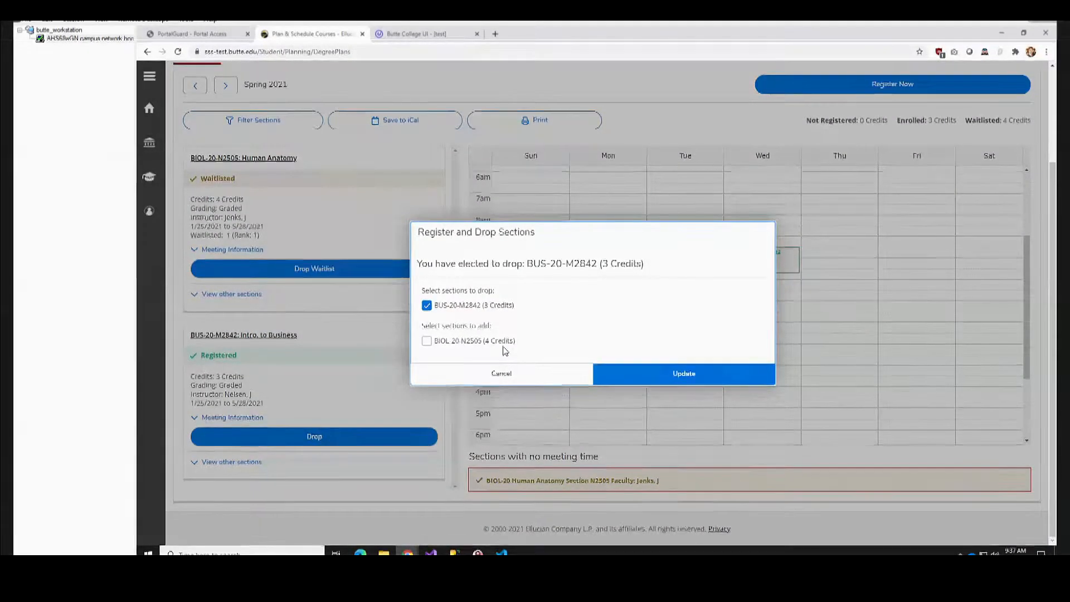
{"action": "left_click", "coordinate": [427, 340]}
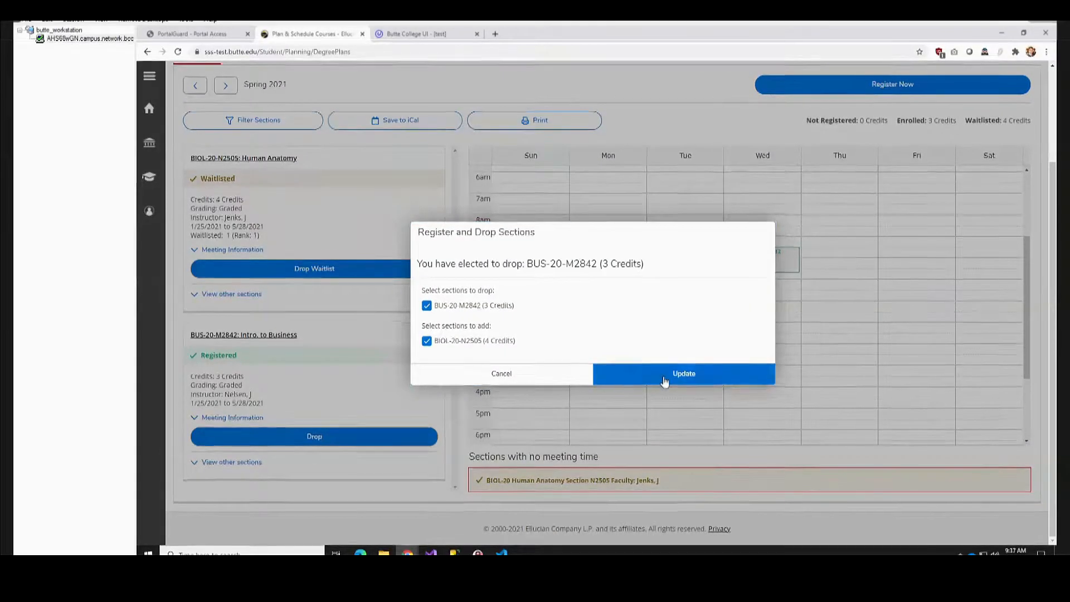
{"action": "left_click", "coordinate": [682, 374]}
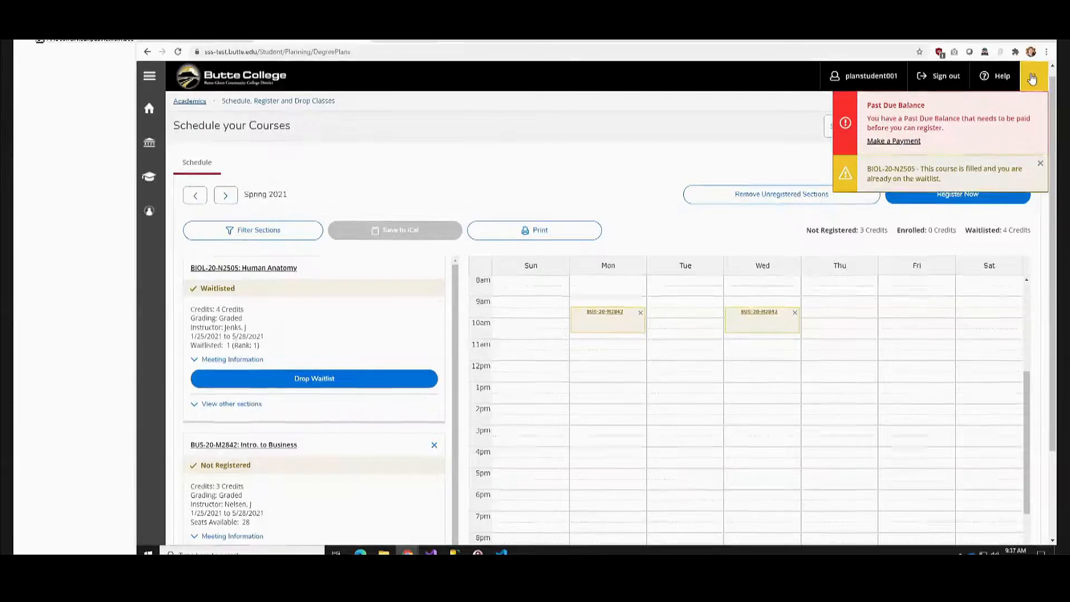
{"action": "left_click", "coordinate": [957, 194]}
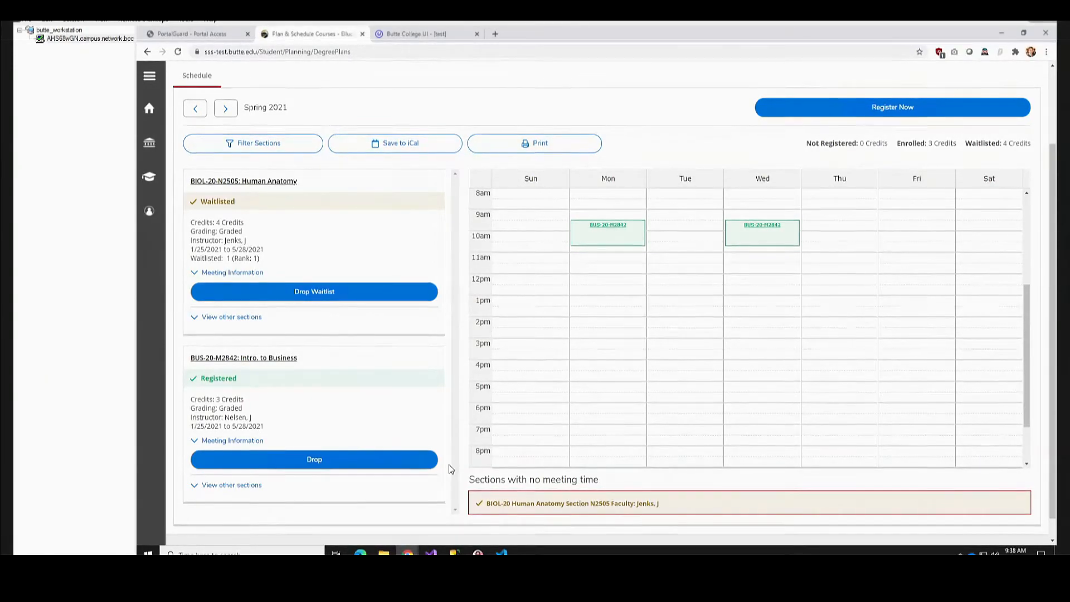
{"action": "mouse_move", "coordinate": [535, 143]}
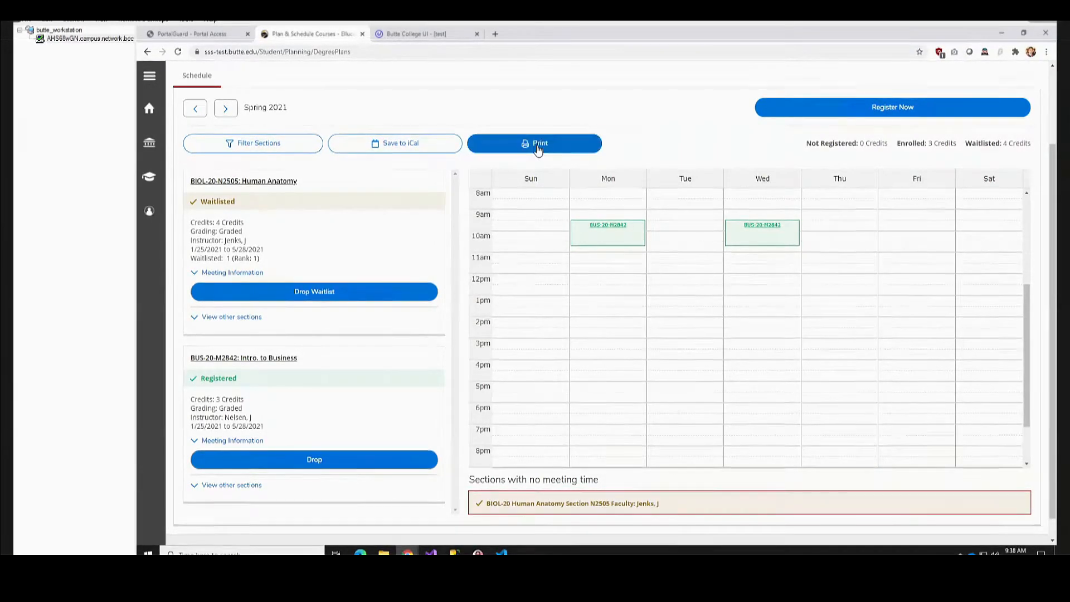
{"action": "mouse_move", "coordinate": [437, 168]}
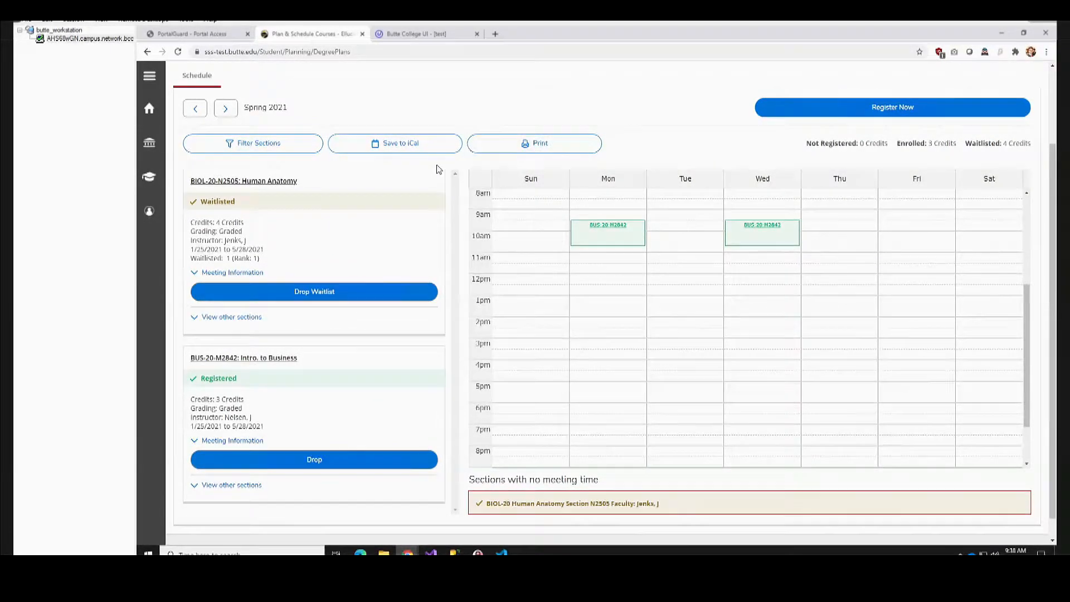
{"action": "mouse_move", "coordinate": [395, 143]}
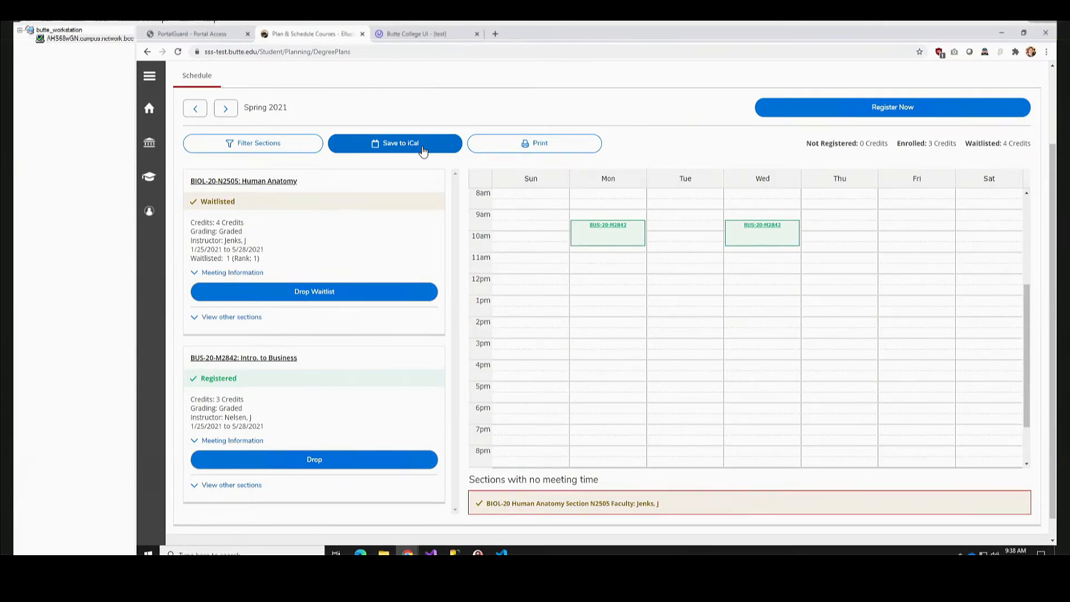
{"action": "mouse_move", "coordinate": [660, 149]}
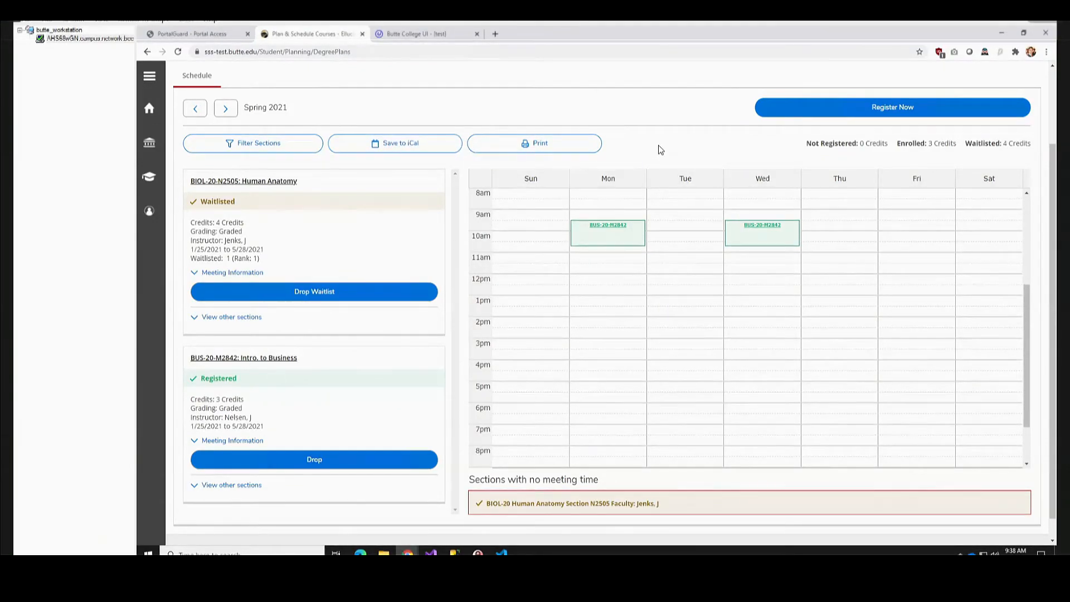